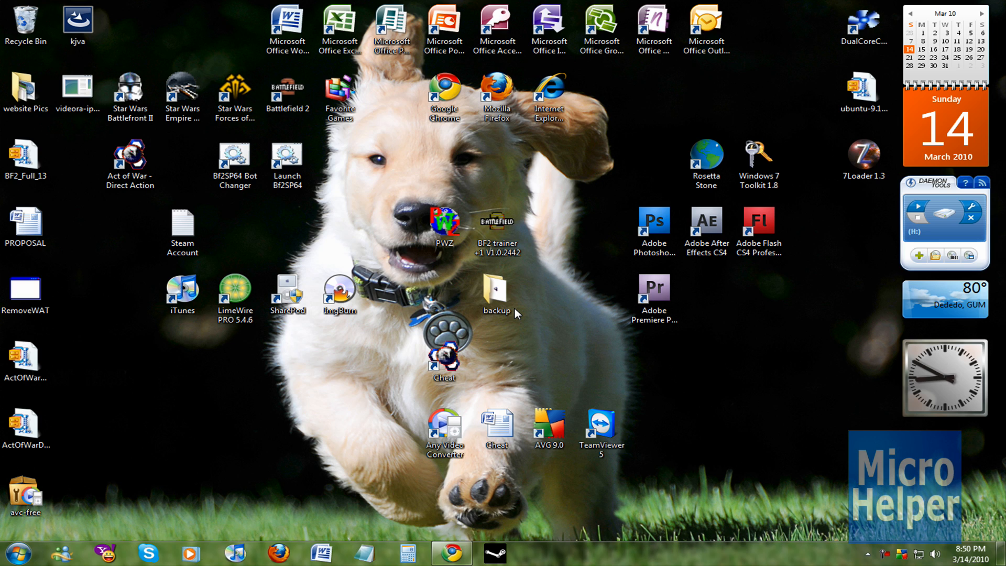
mouse_move(445, 255)
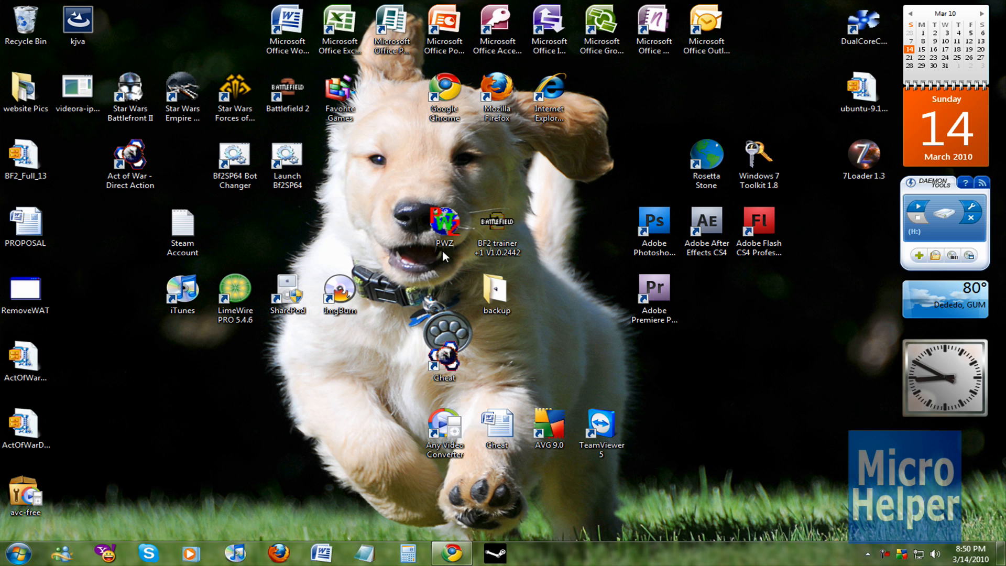
mouse_move(320, 199)
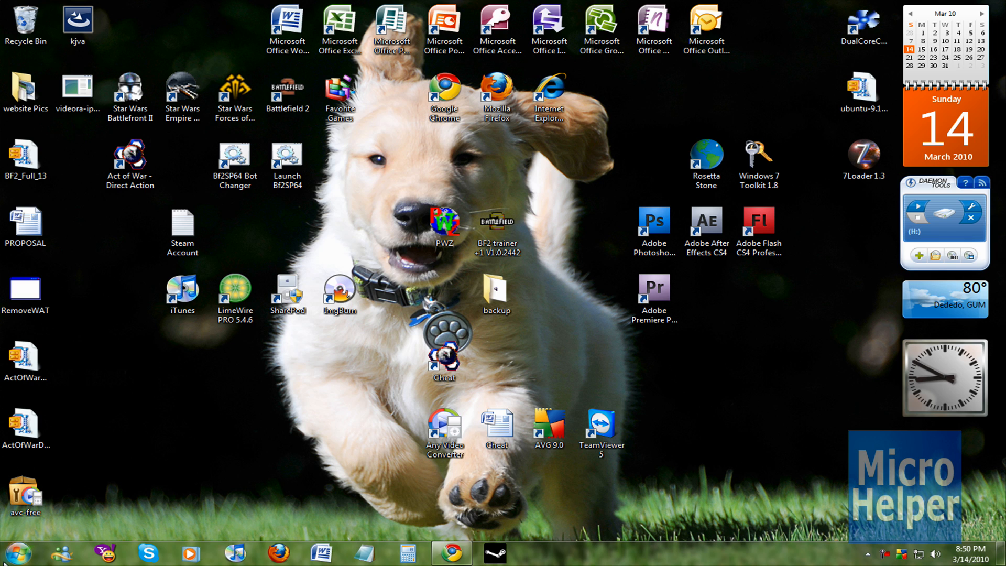
- View the computer's System properties (Windows 7 Ultimate 64-bit) and close them again
right_click(210, 411)
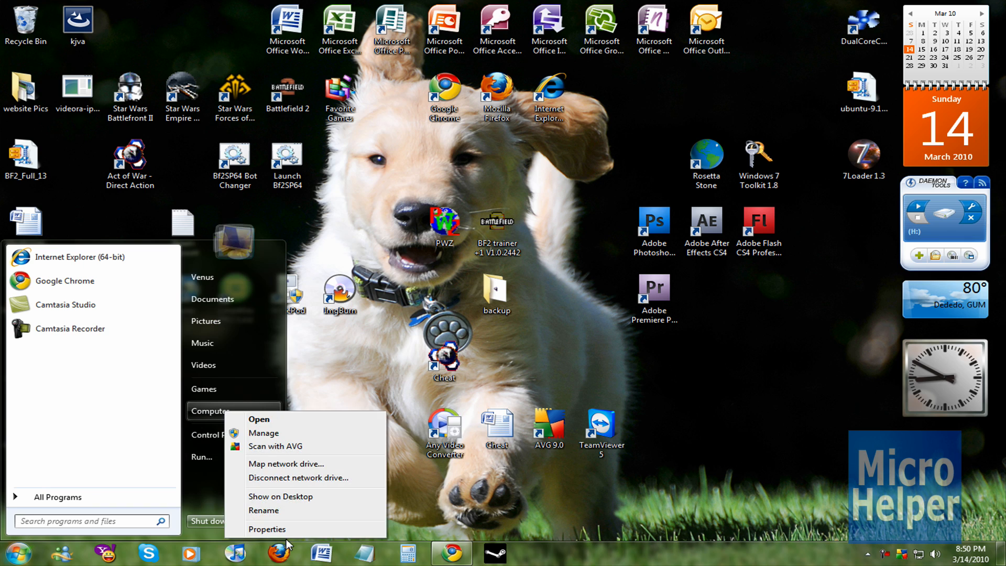
left_click(268, 529)
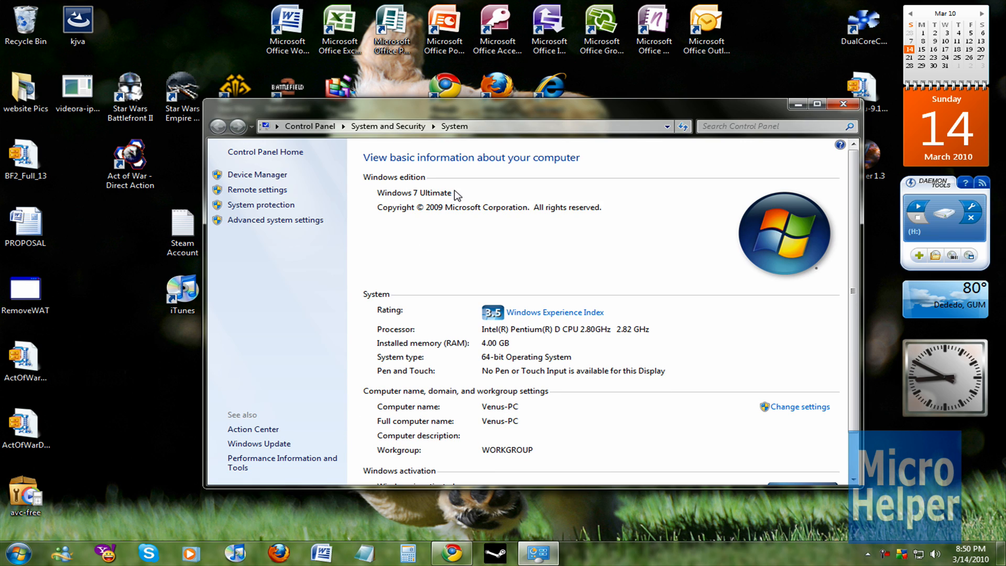
left_click(843, 104)
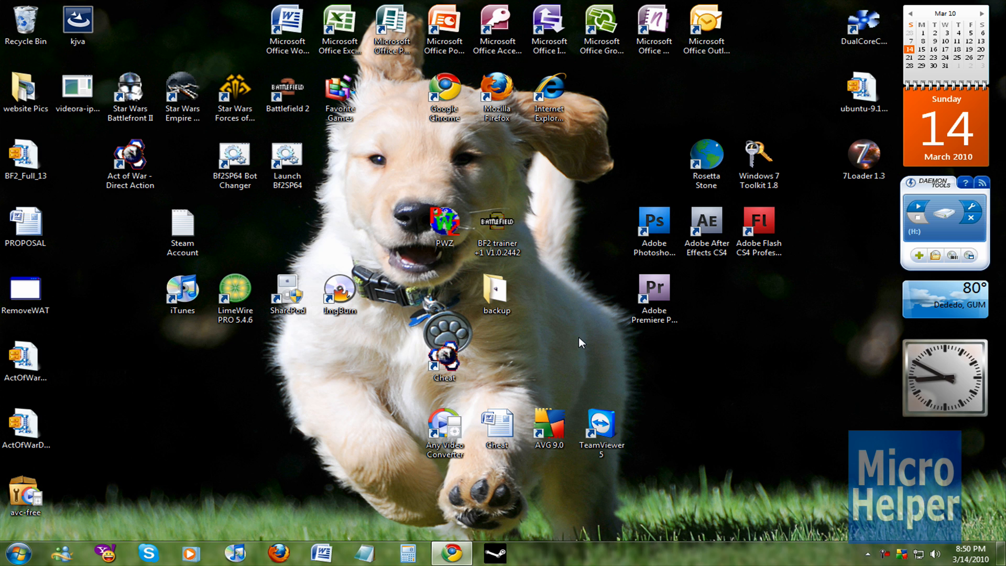
mouse_move(122, 466)
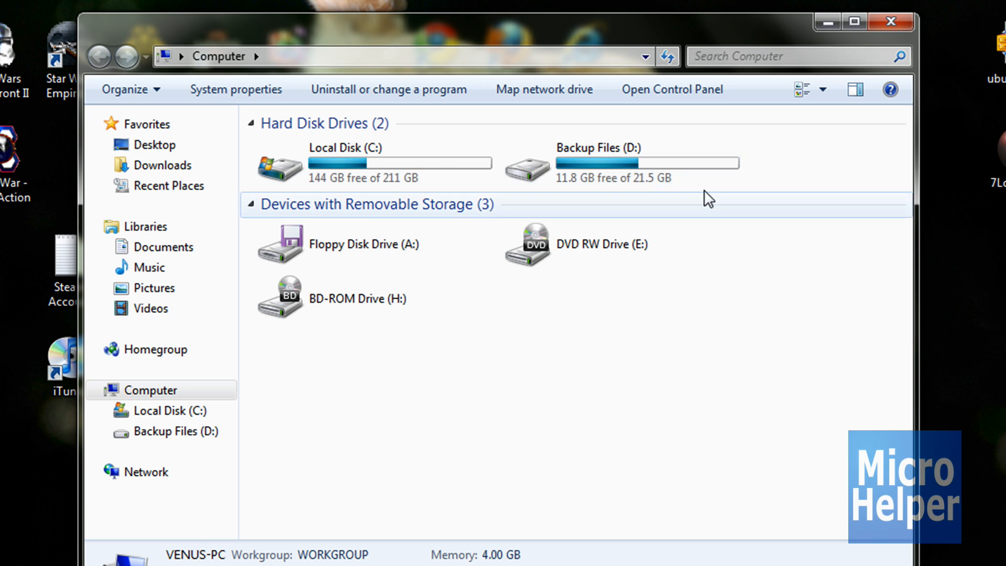
- Select Backup Files (D:) to show its 21.5 GB size and BitLocker-off details, then select C:
left_click(622, 163)
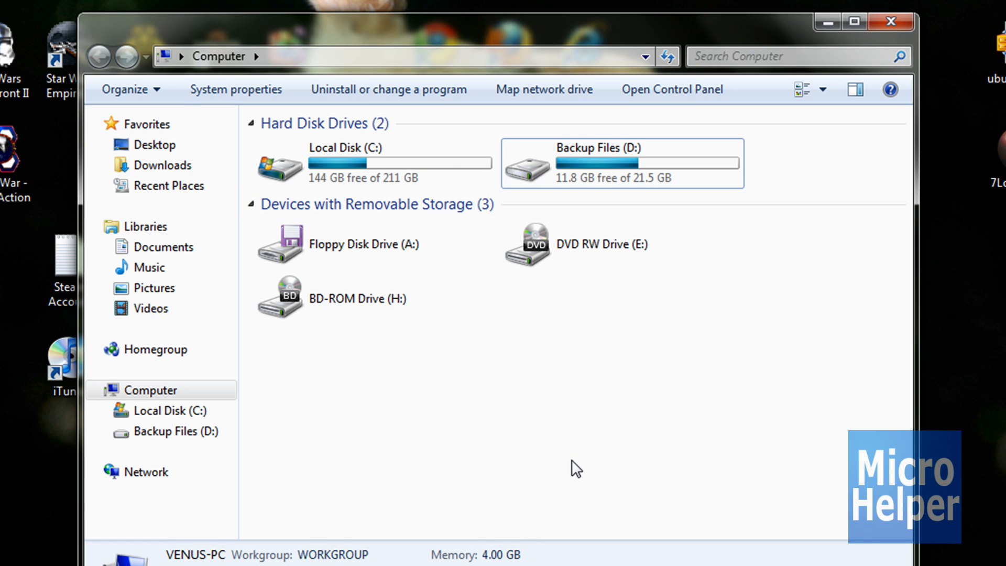
mouse_move(556, 465)
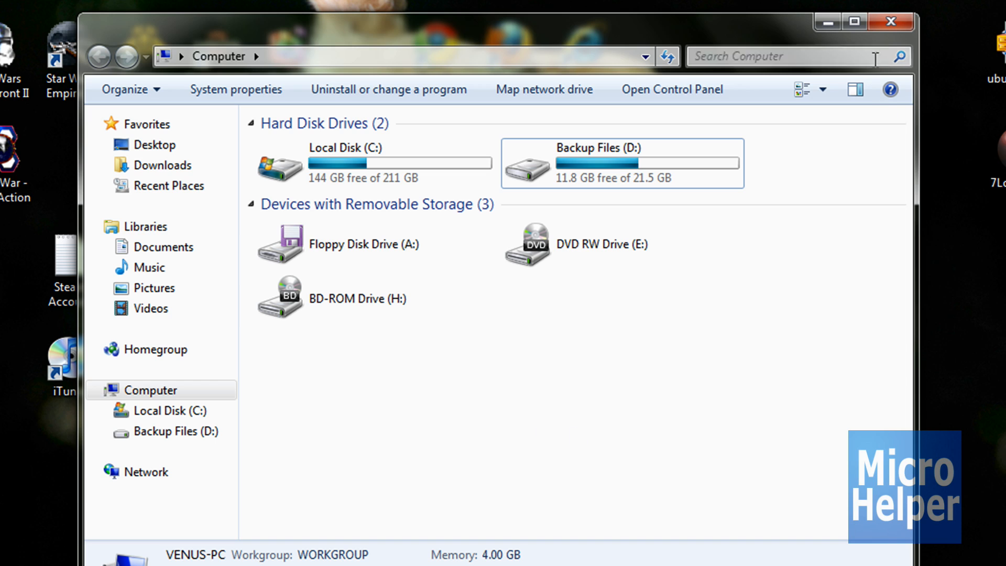
left_click(620, 163)
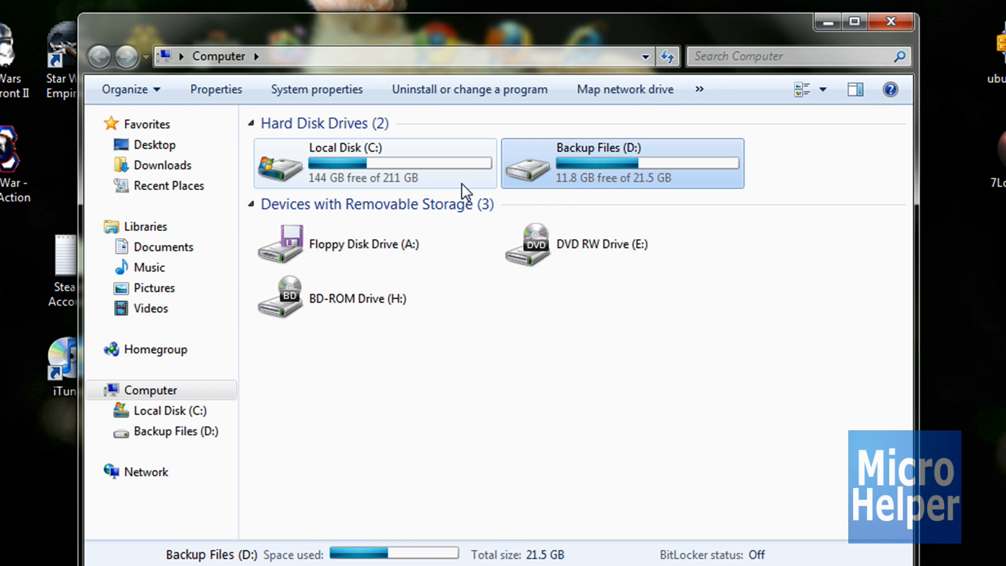
left_click(372, 163)
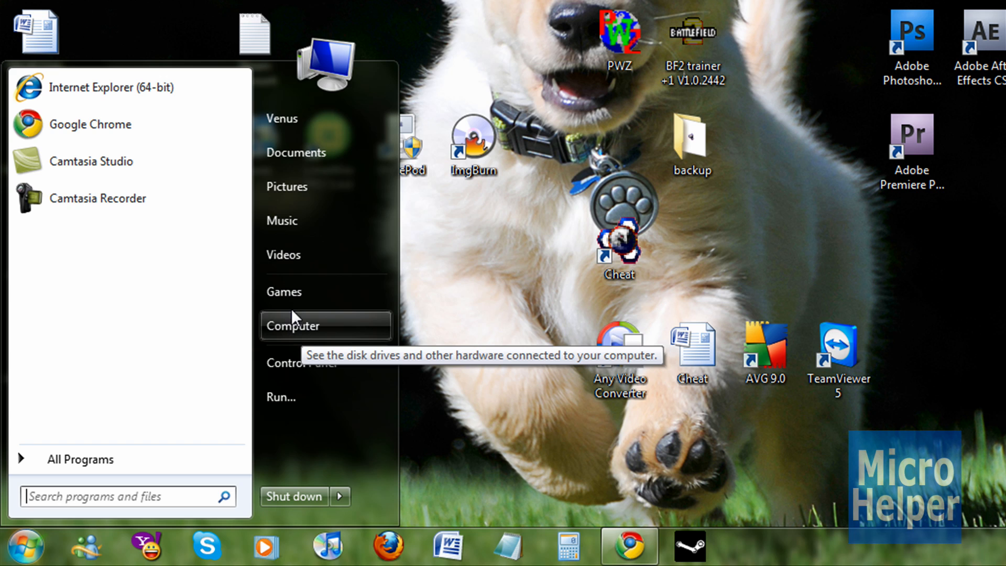
- Launch the Computer Management console via Manage on Computer in the Start menu
right_click(292, 325)
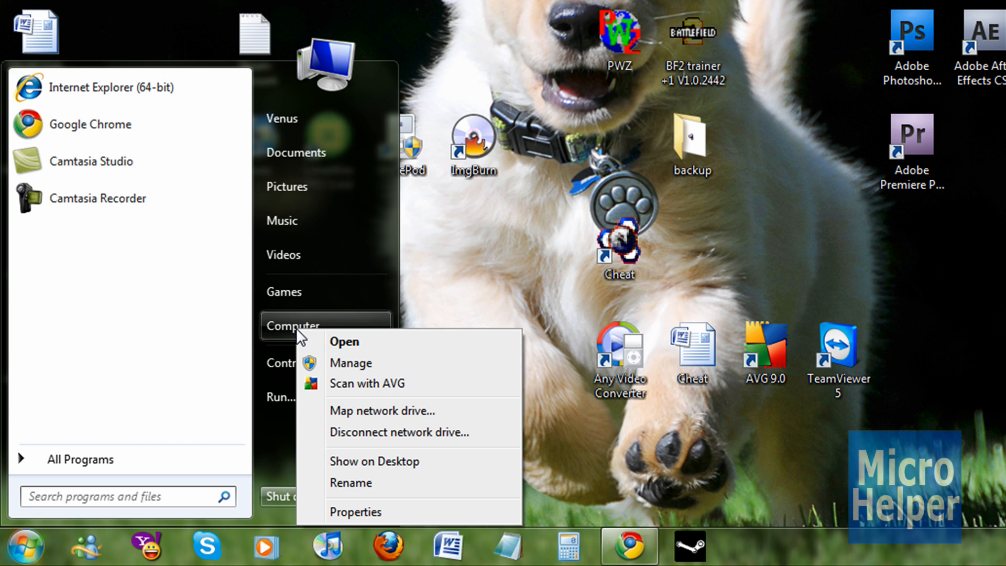
mouse_move(397, 361)
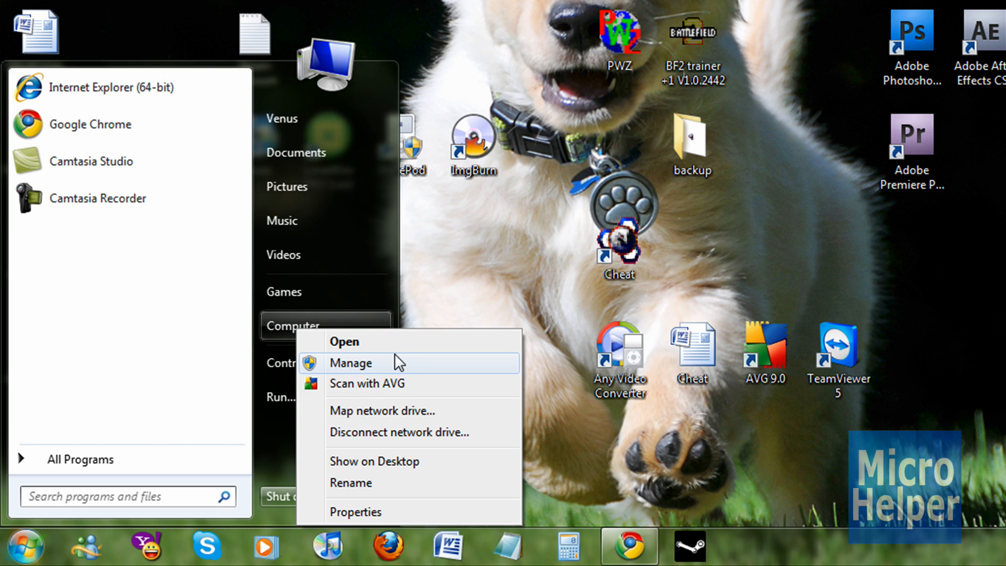
mouse_move(393, 373)
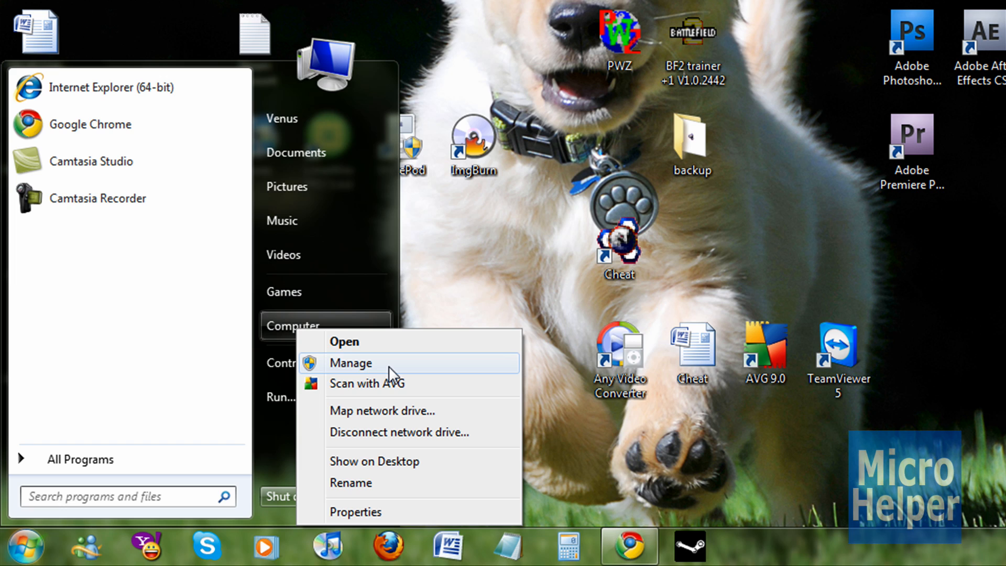
mouse_move(390, 374)
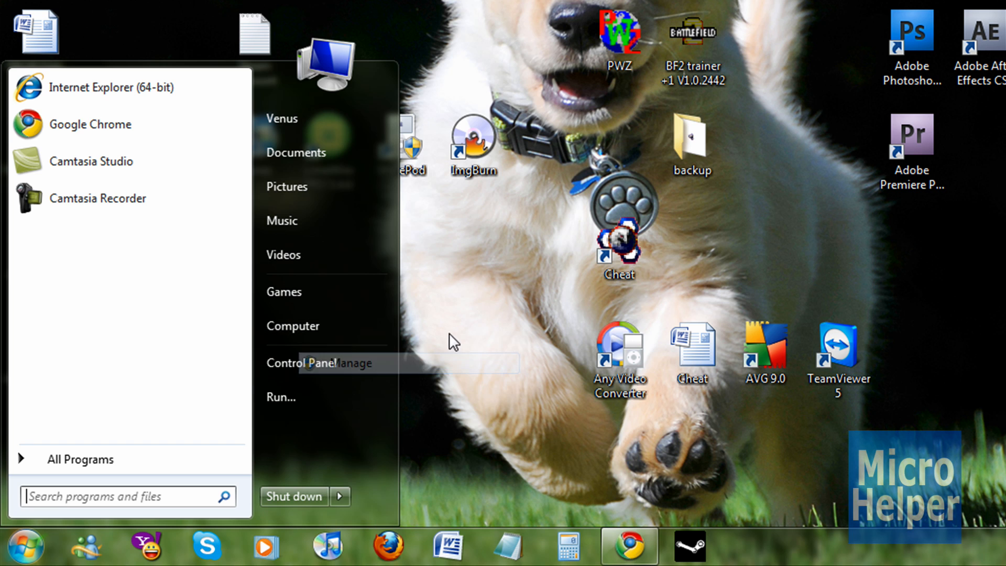
left_click(298, 363)
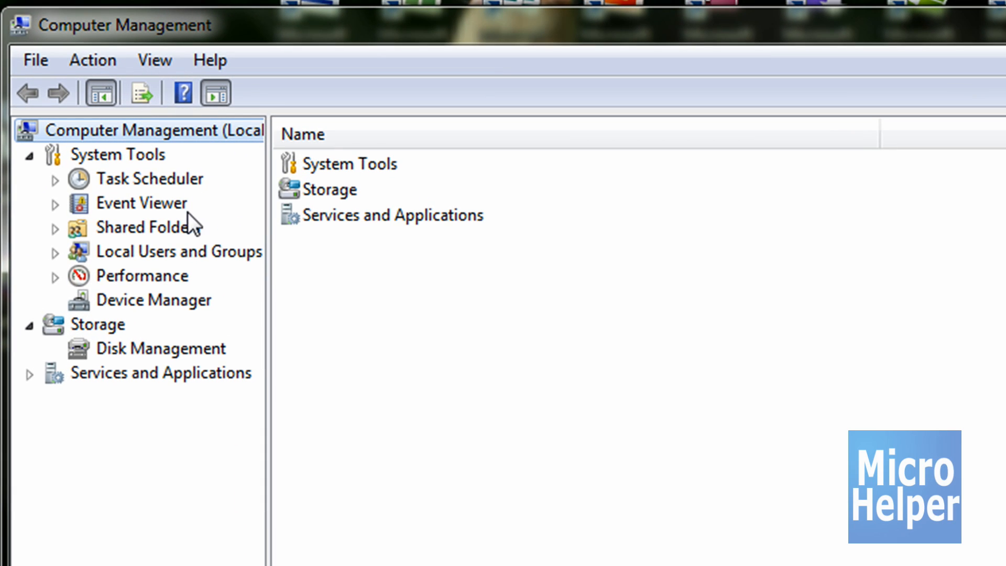
mouse_move(76, 332)
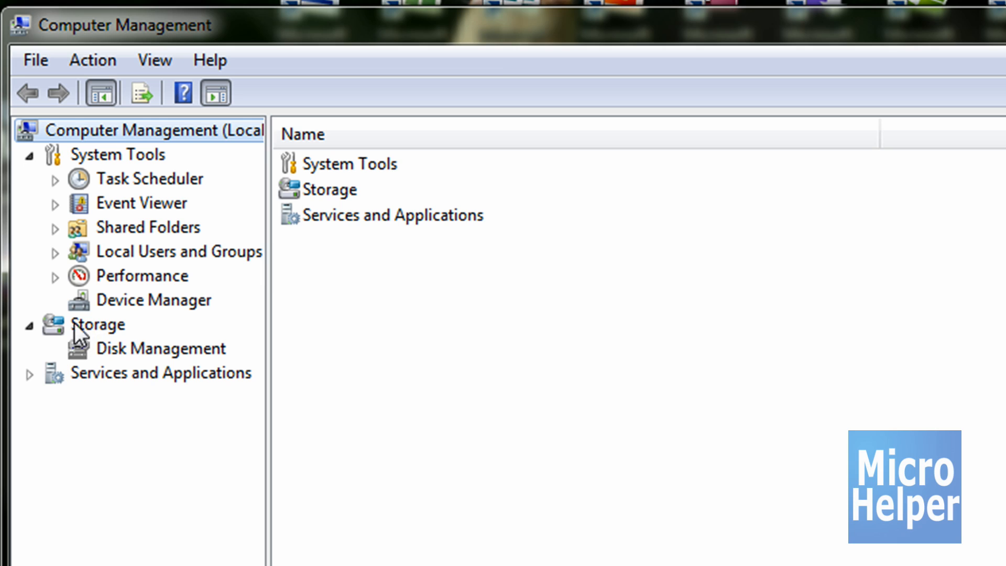
mouse_move(123, 366)
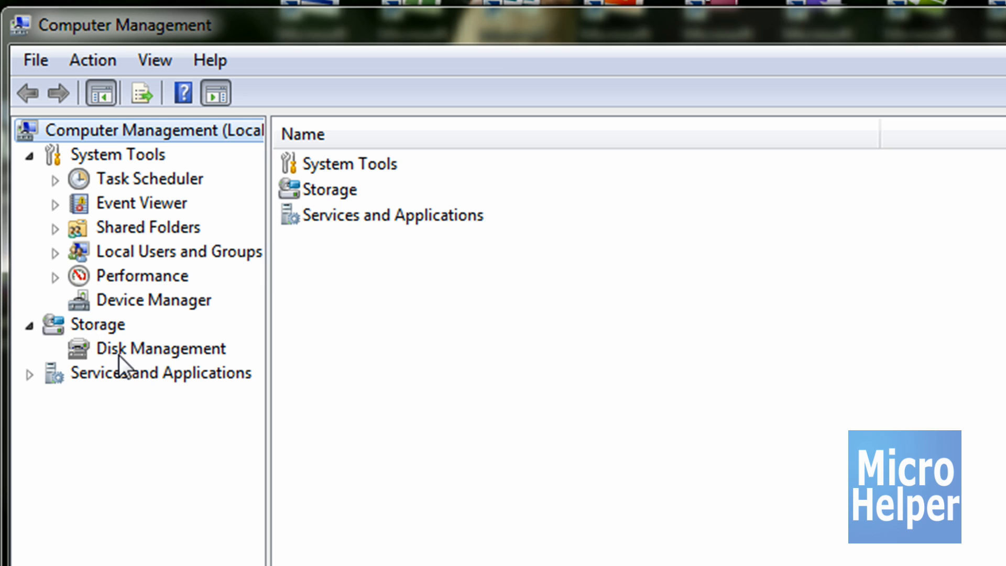
- Show Disk 0's layout in Disk Management and select the 211.28 GB C: partition
left_click(159, 348)
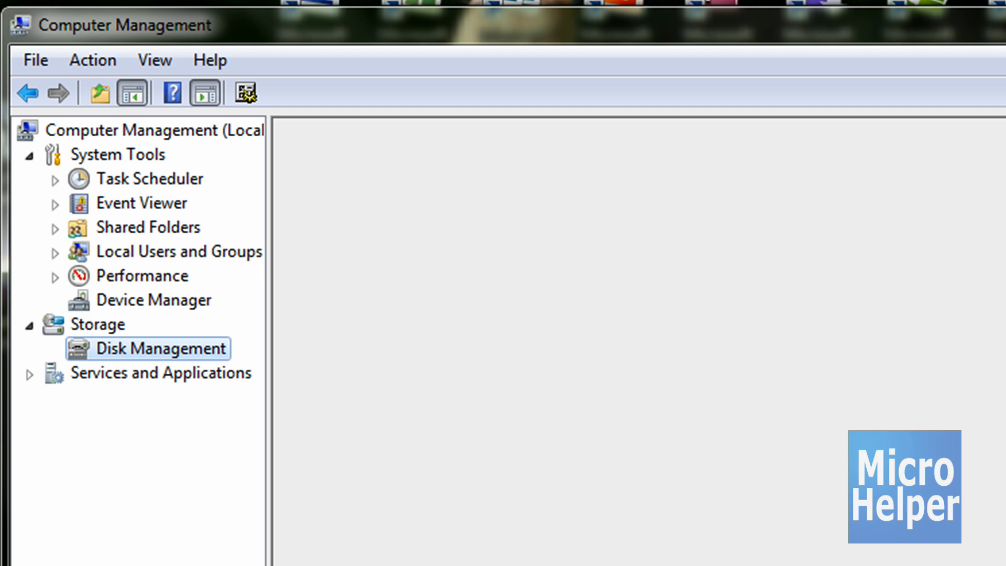
left_click(165, 348)
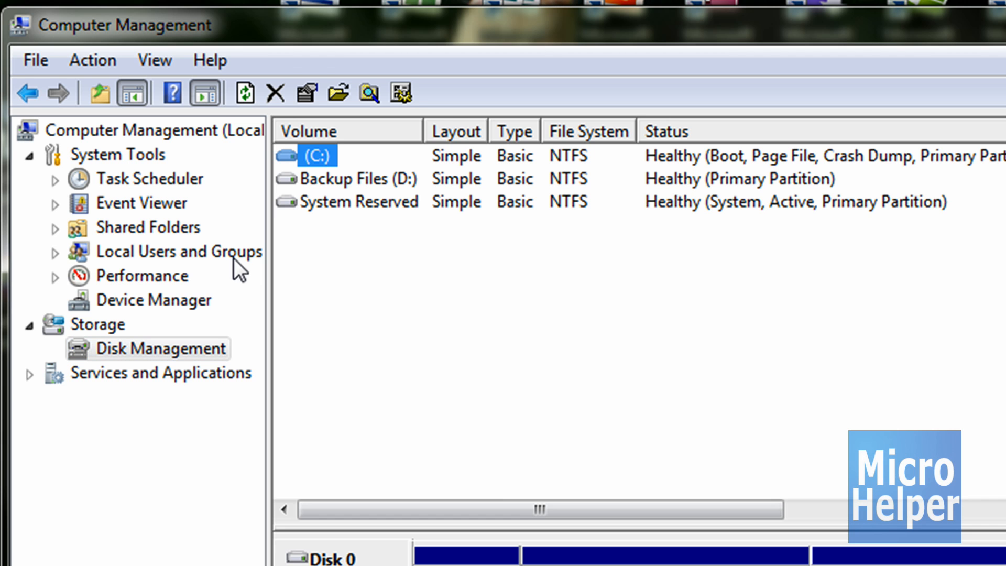
scroll("down", 3)
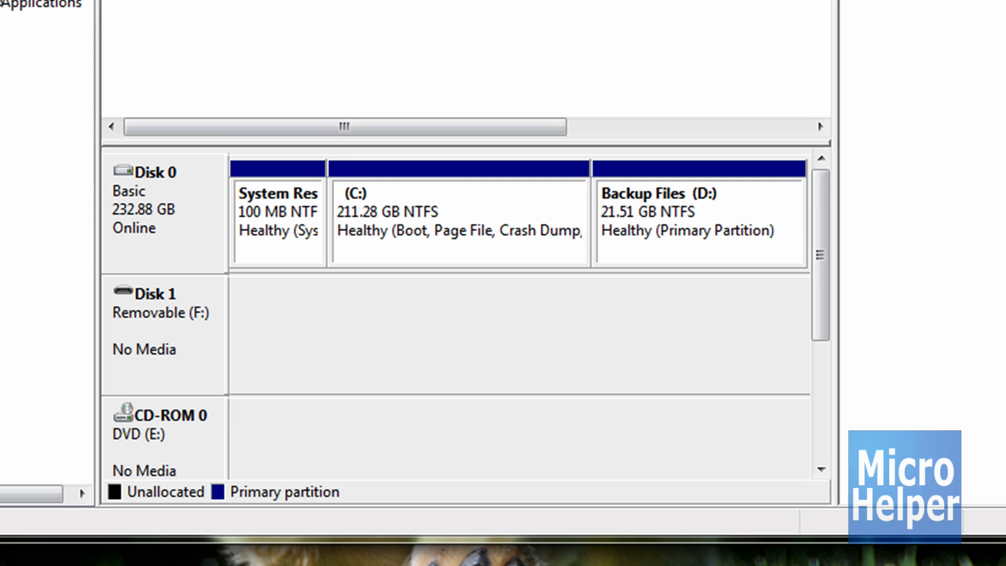
mouse_move(398, 204)
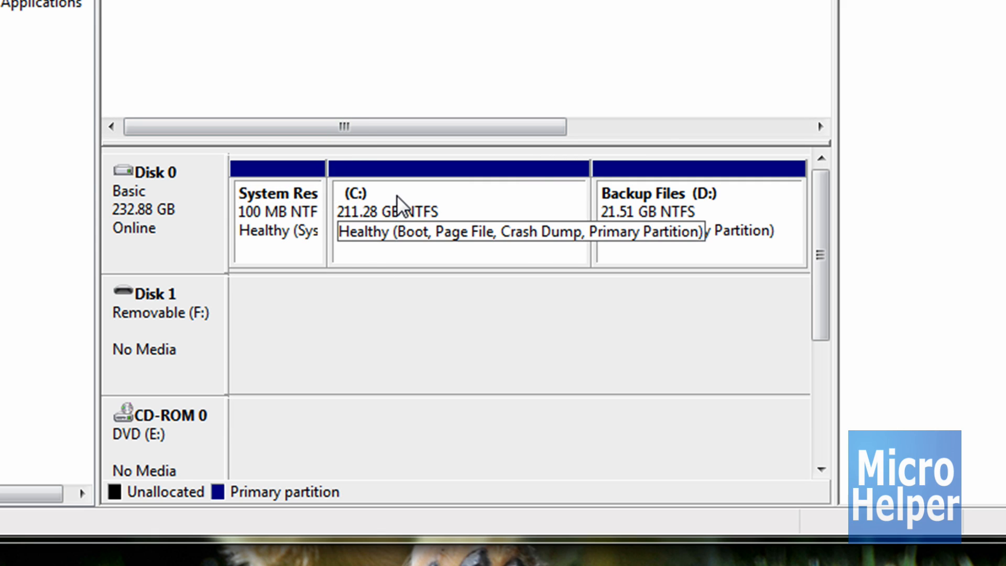
left_click(459, 199)
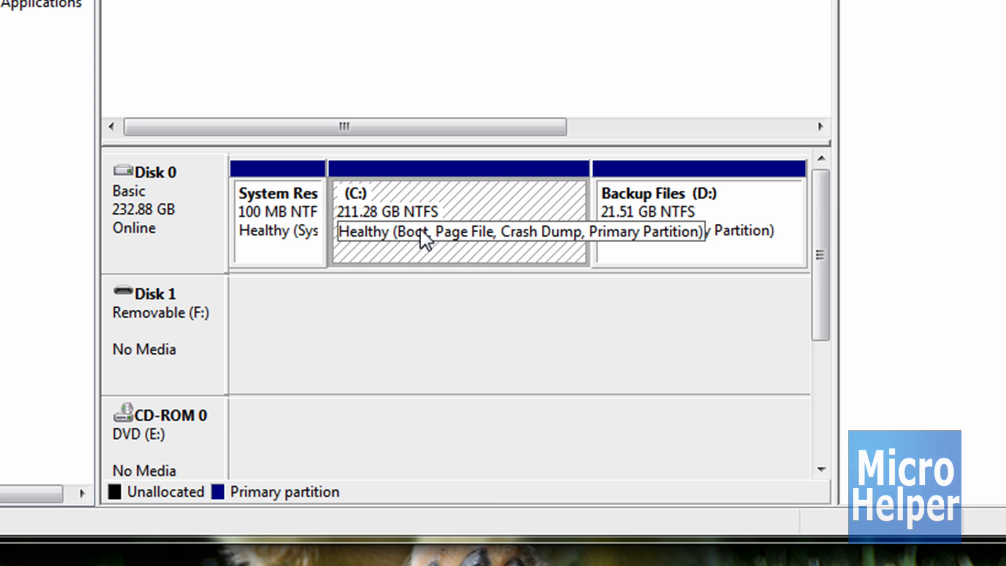
mouse_move(333, 221)
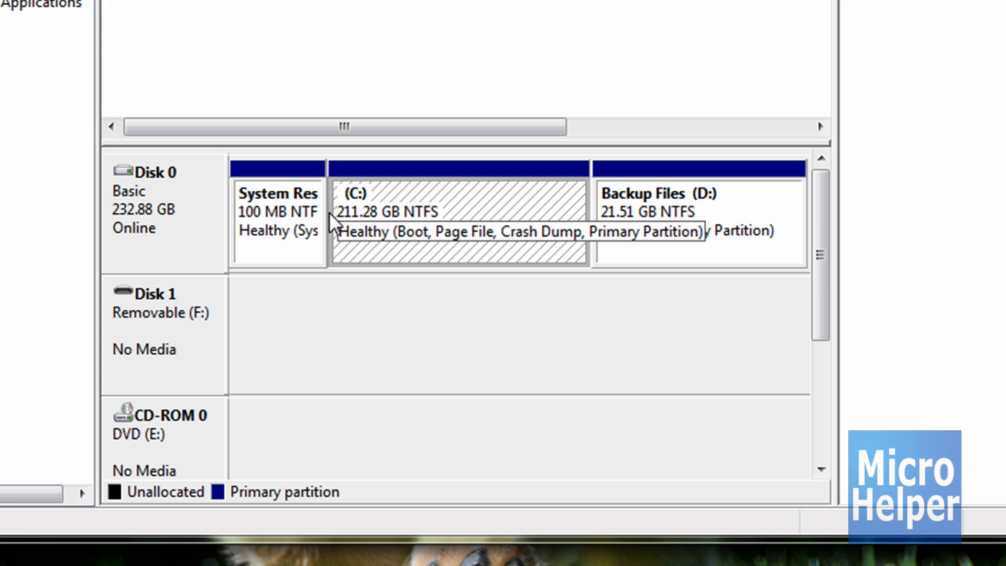
- Choose Shrink Volume on C: so Windows queries its available shrink space
right_click(460, 225)
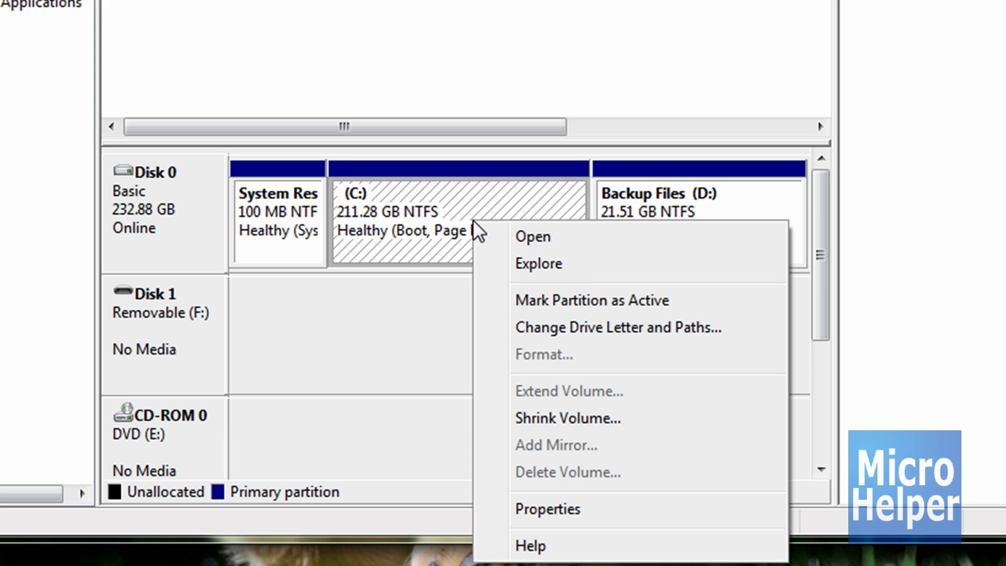
mouse_move(527, 510)
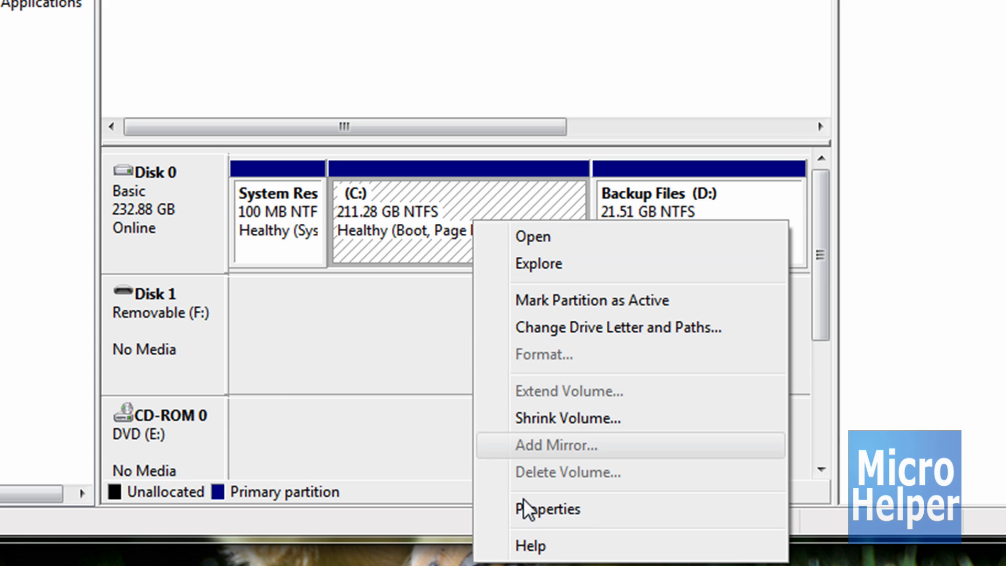
mouse_move(565, 301)
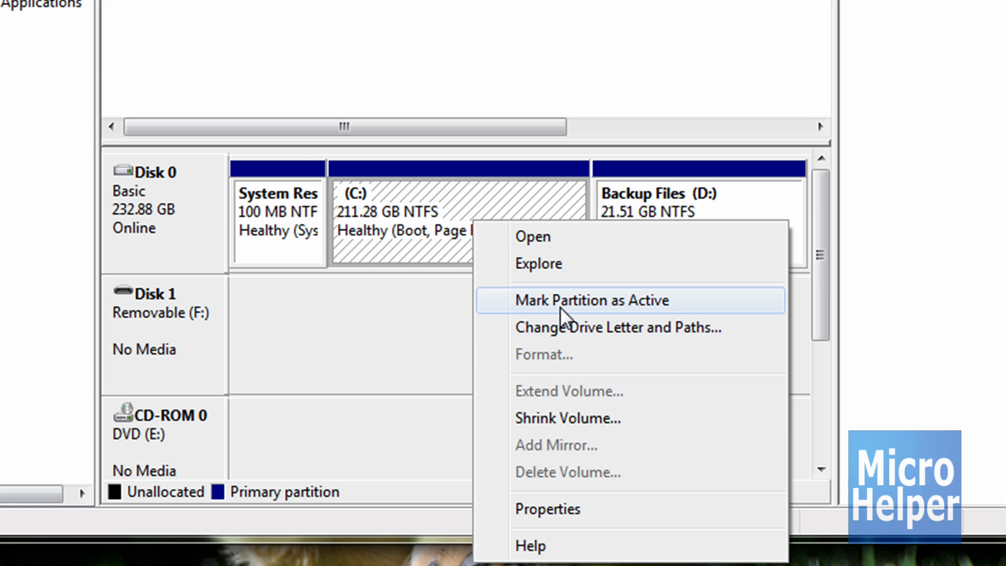
mouse_move(562, 423)
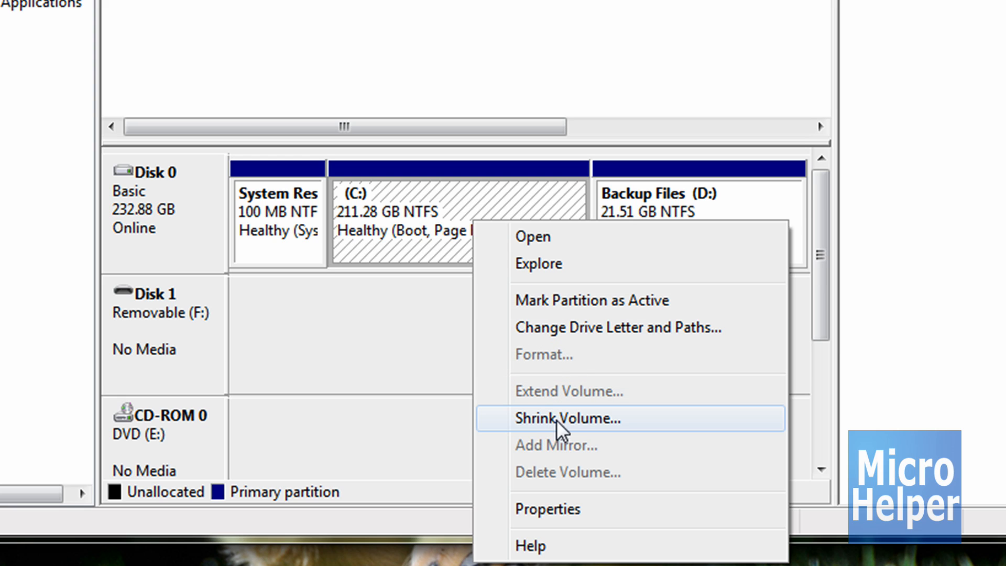
mouse_move(577, 427)
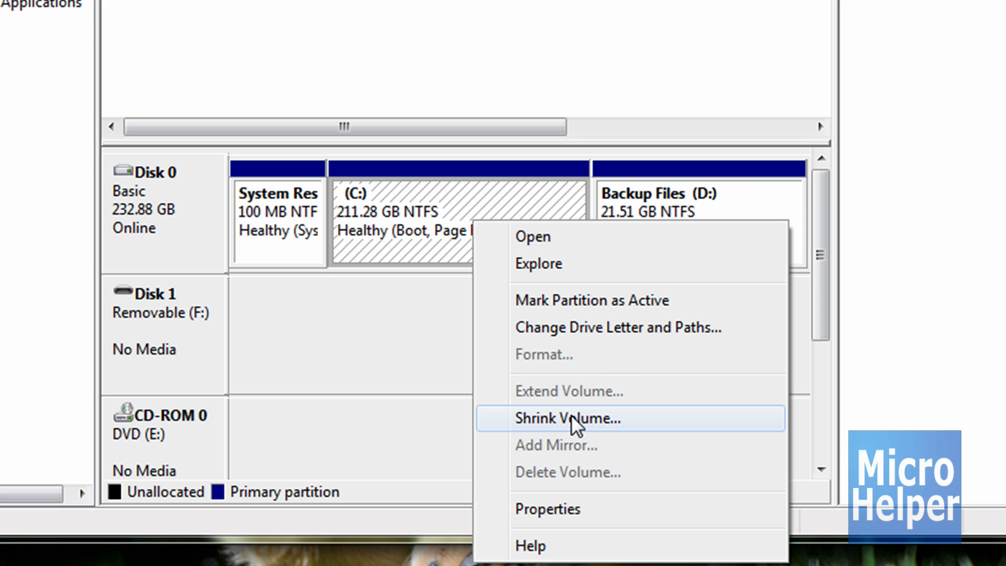
left_click(565, 418)
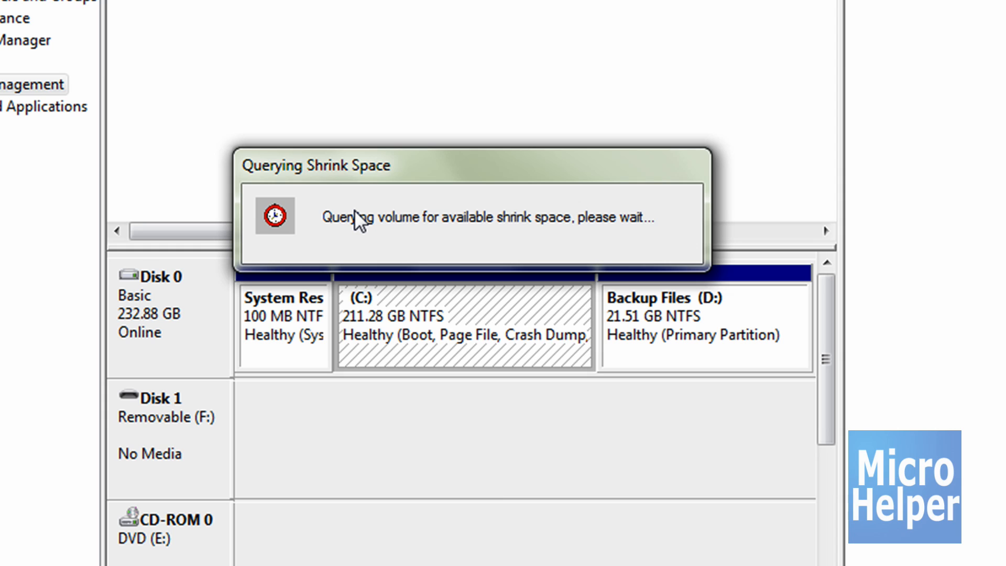
mouse_move(364, 202)
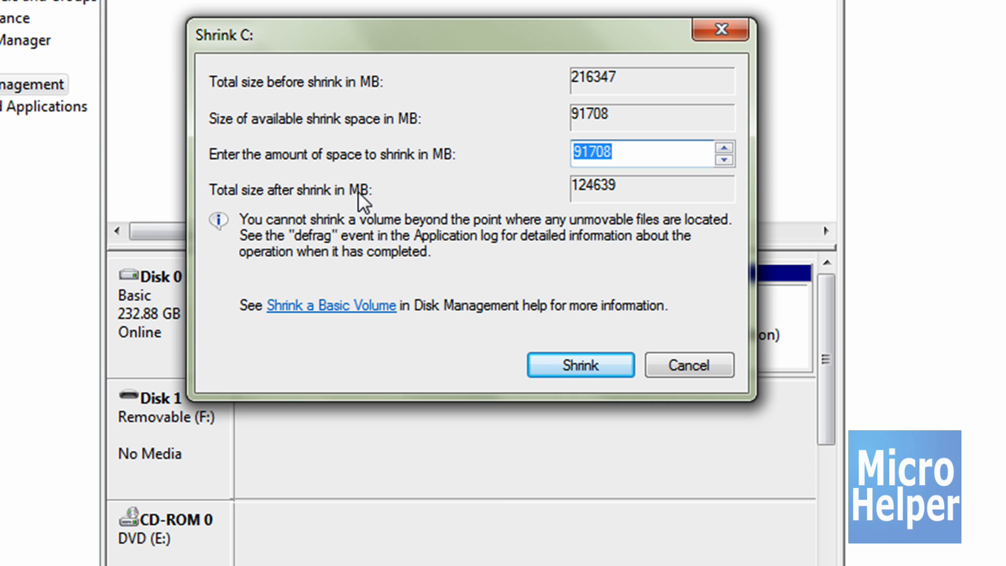
mouse_move(334, 167)
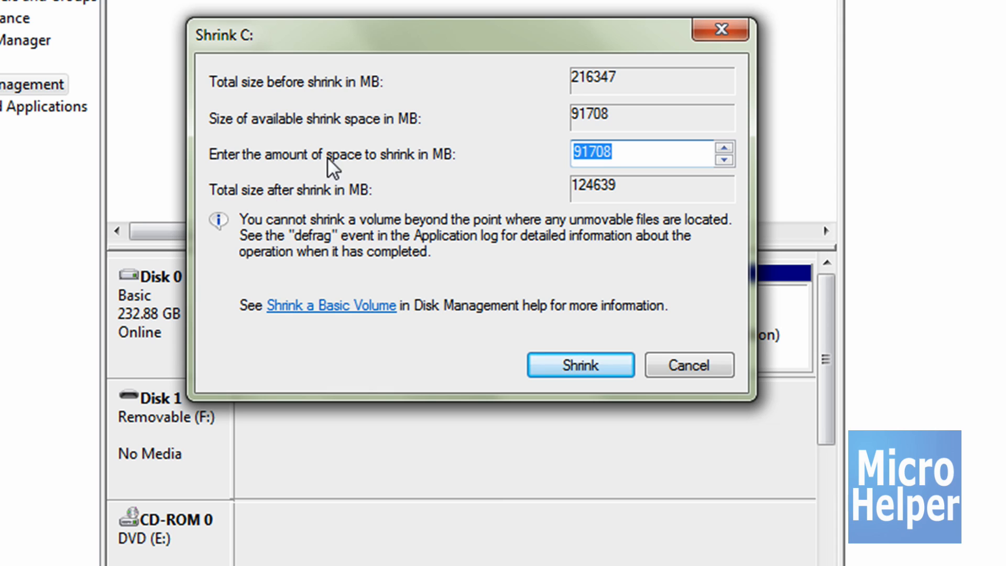
mouse_move(238, 173)
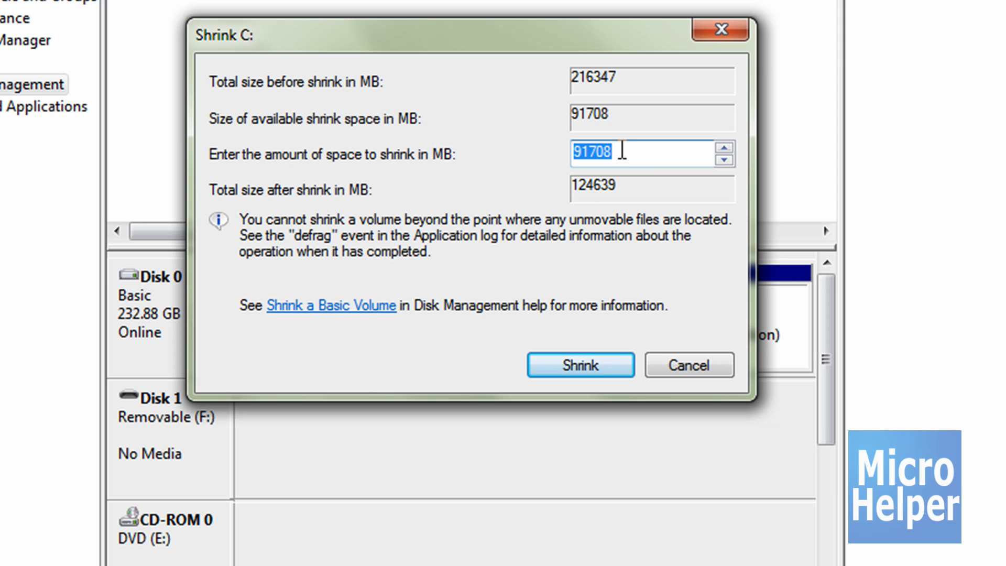
mouse_move(456, 186)
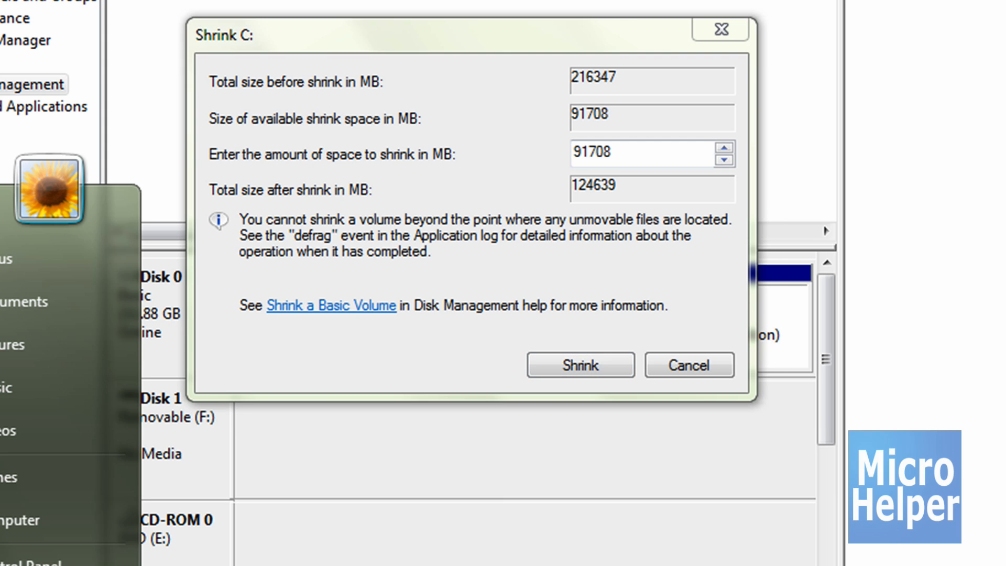
- Enter a shrink amount of 1024 MB for C:, giving 215323 MB after shrink
left_click(689, 364)
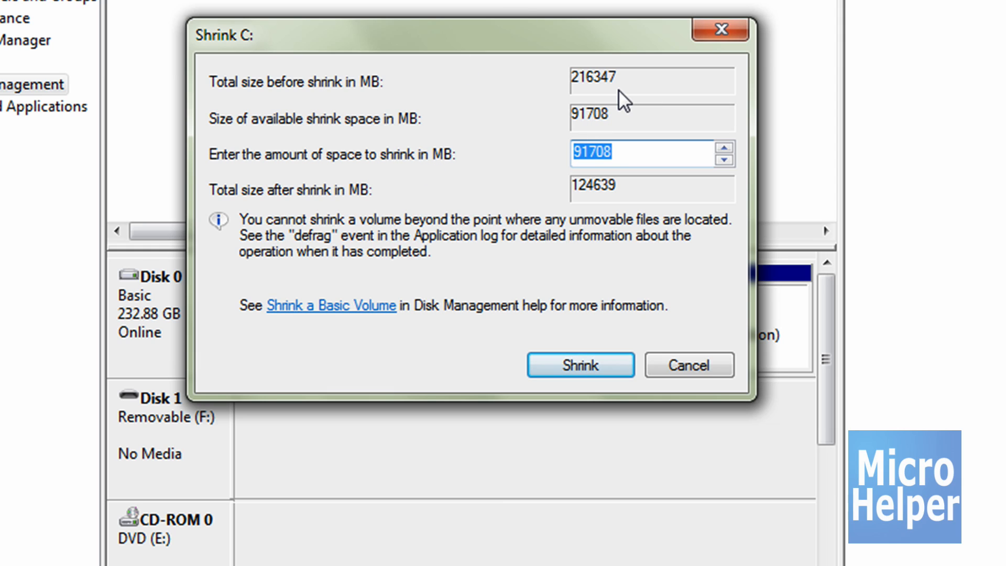
type("2")
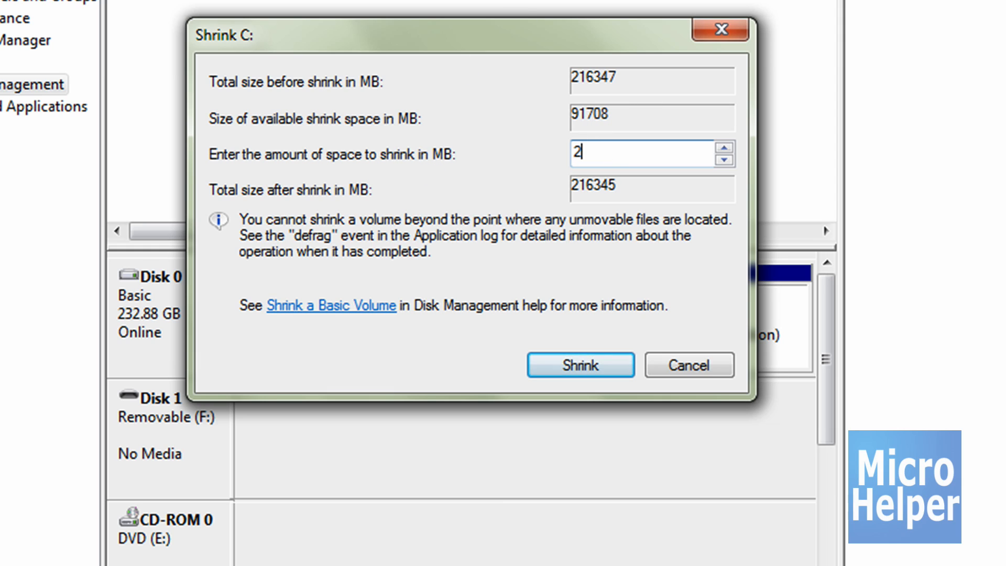
type("0024")
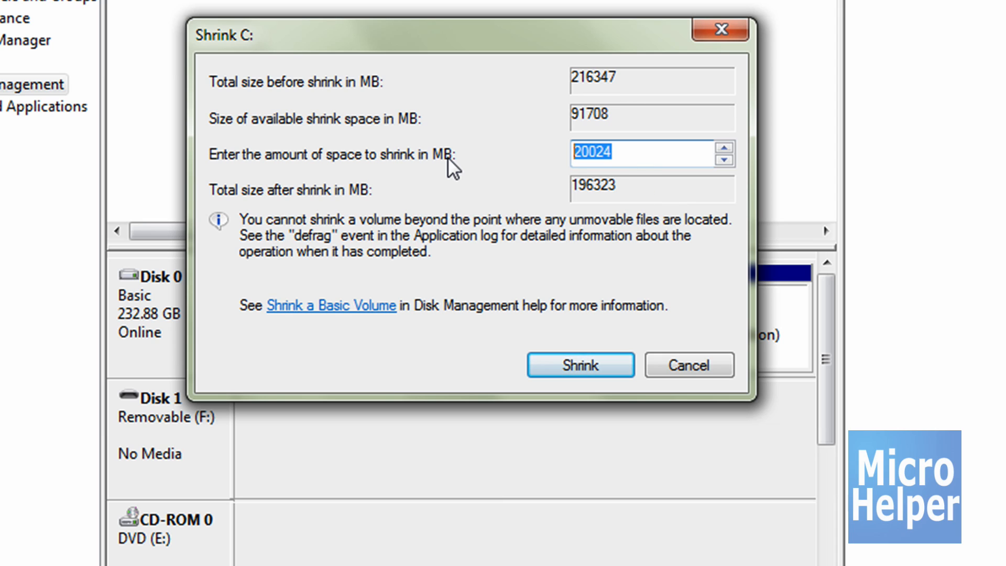
type("50")
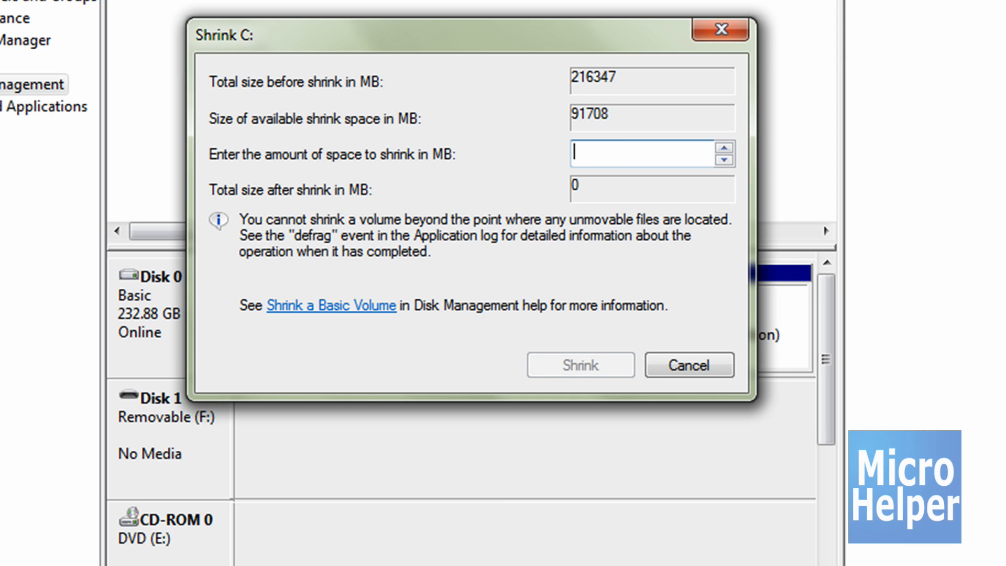
type("6024")
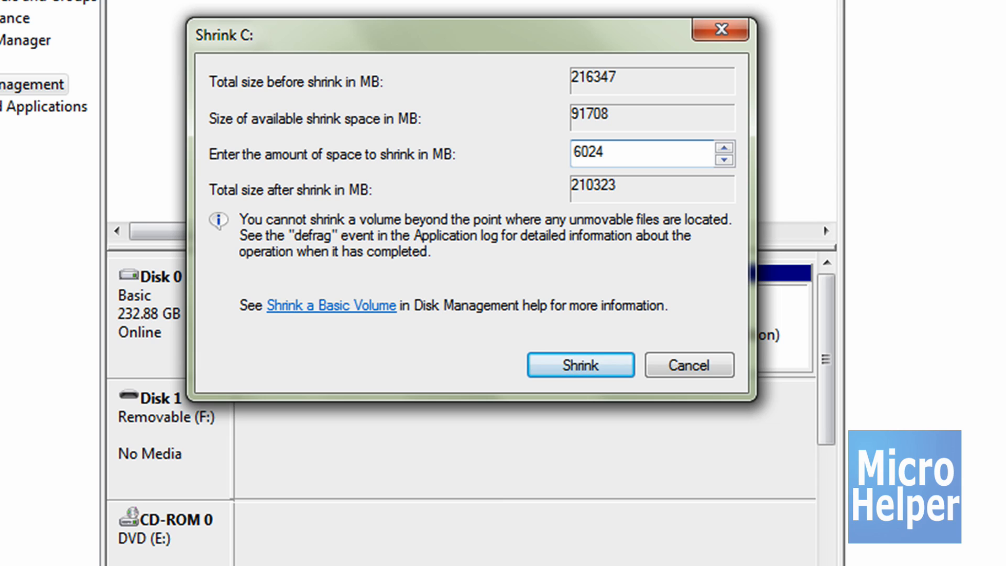
left_click(642, 153)
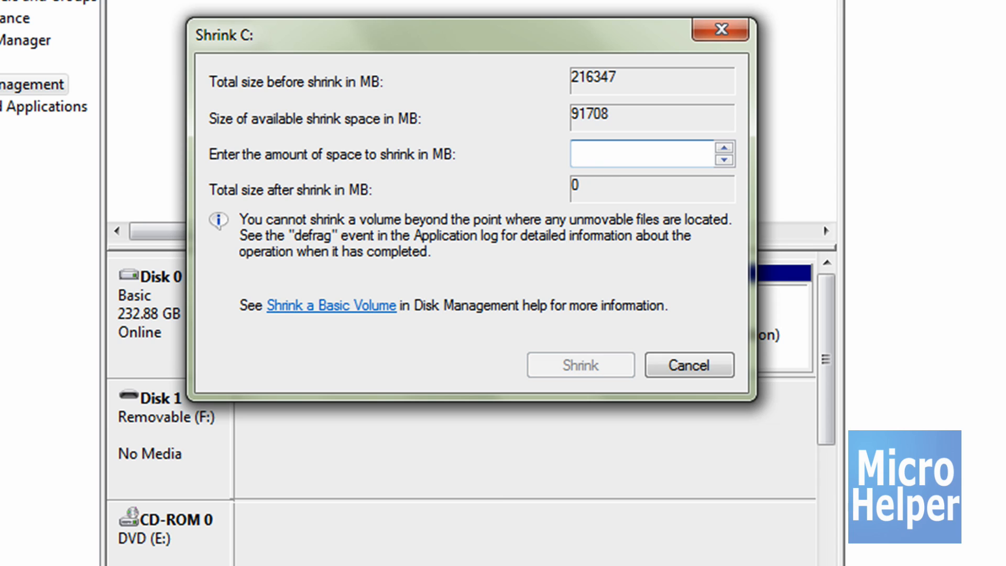
type("1")
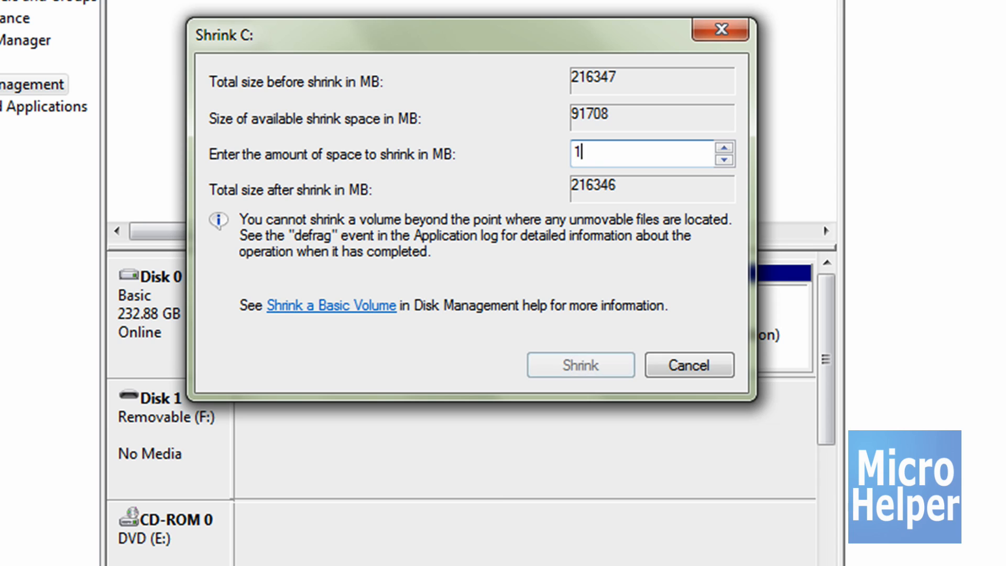
type("024")
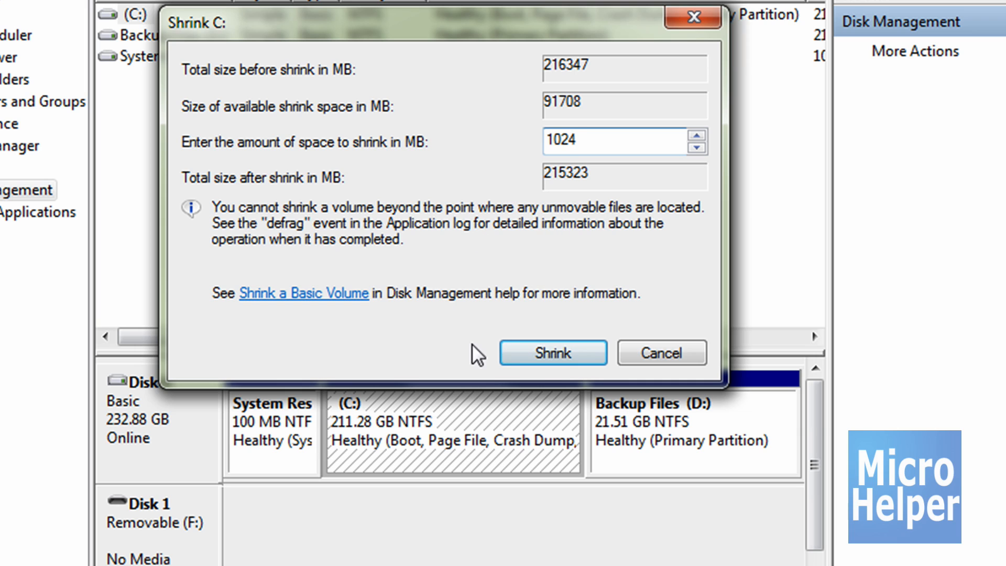
- Shrink C: by 1024 MB, leaving a 1.00 GB unallocated block on Disk 0, and select it
left_click(552, 352)
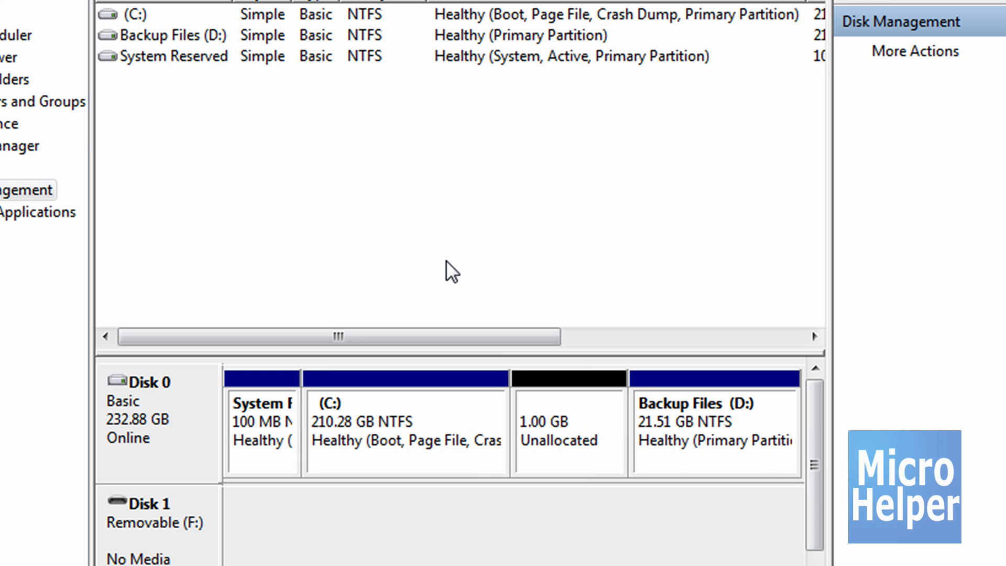
mouse_move(511, 439)
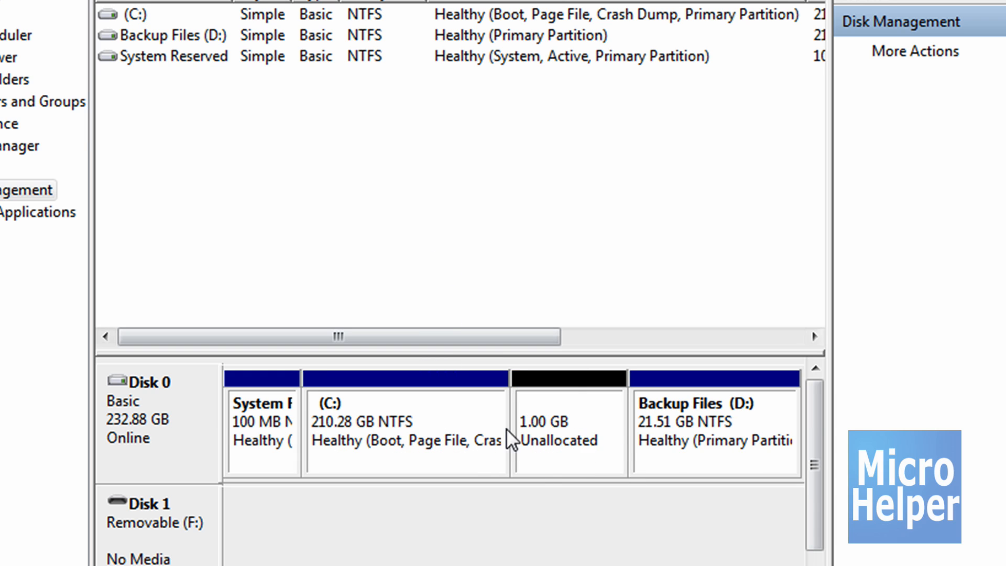
scroll("down", 3)
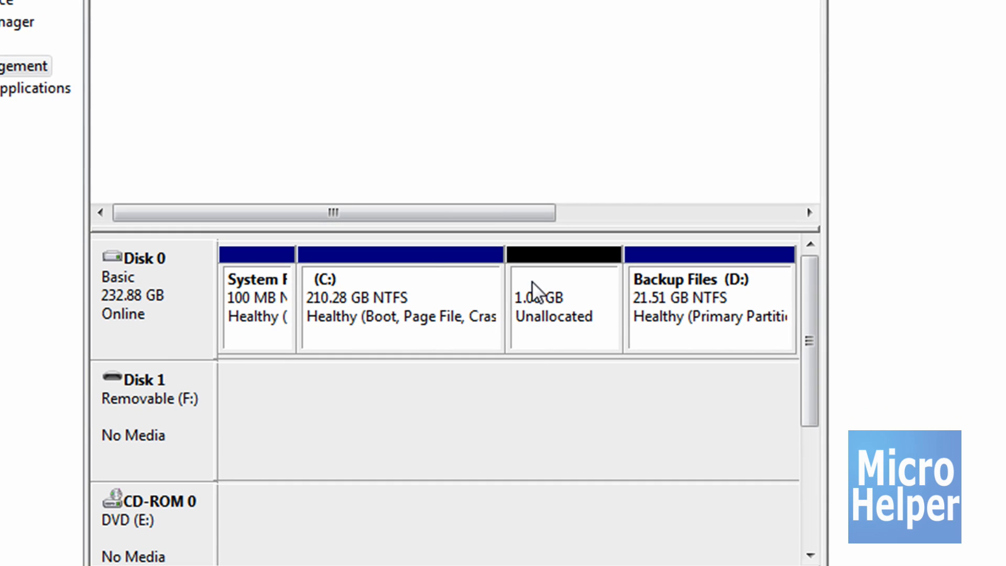
mouse_move(451, 304)
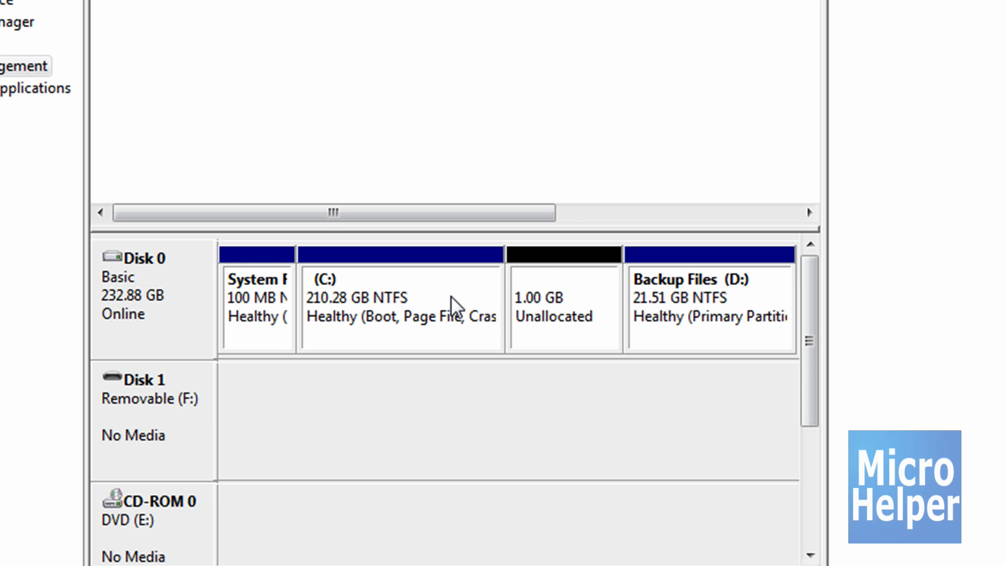
mouse_move(539, 279)
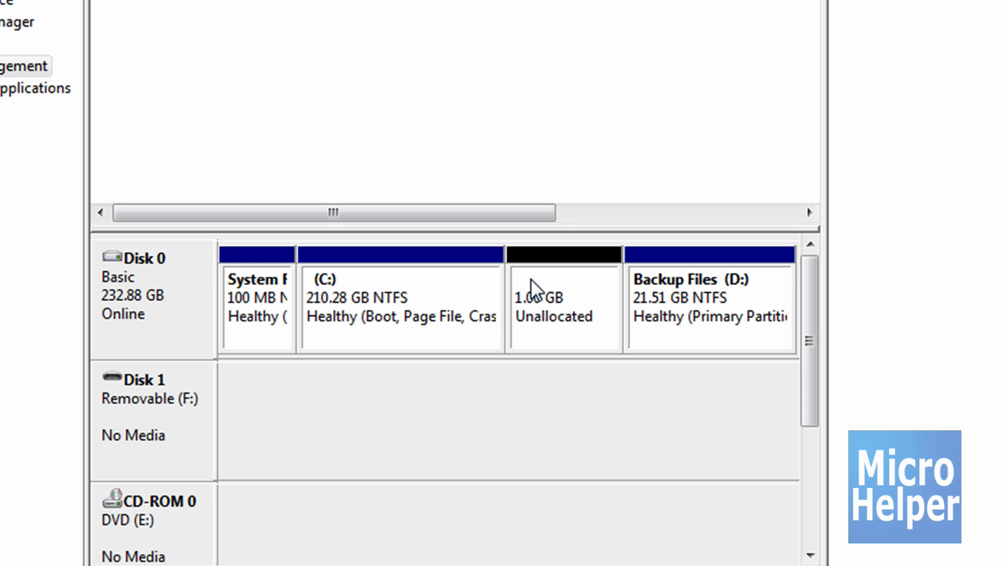
mouse_move(505, 305)
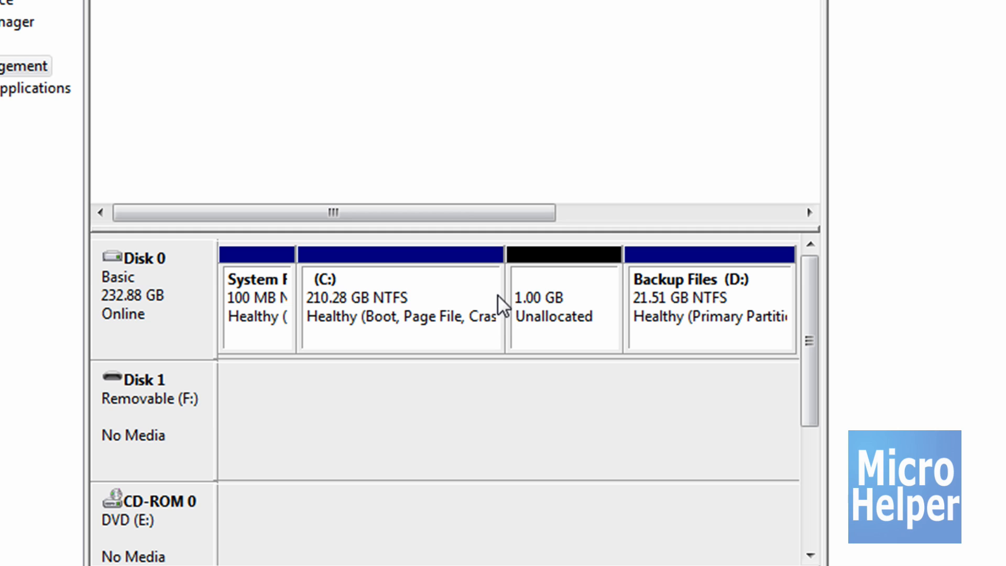
left_click(564, 299)
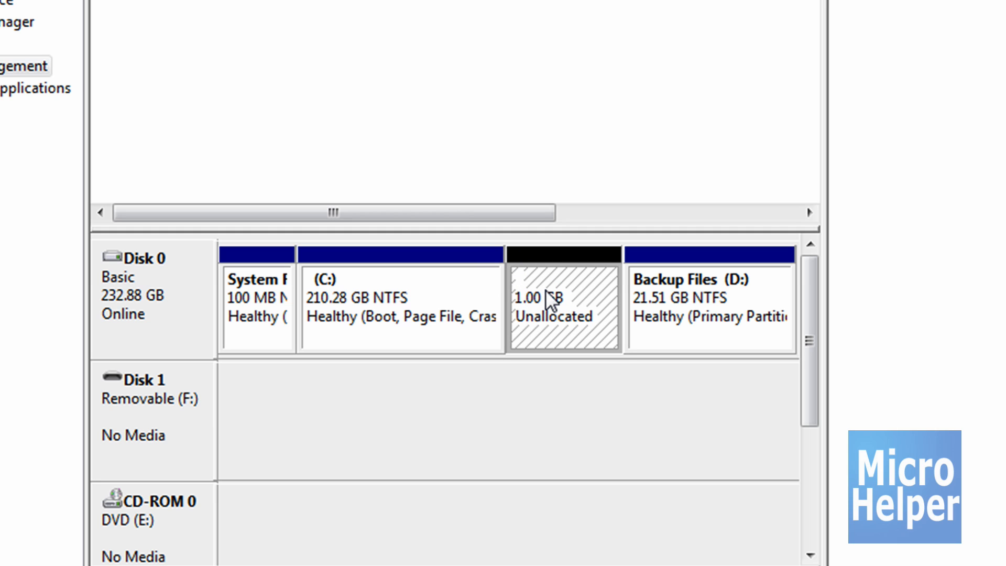
- Start a New Simple Volume on the unallocated space, keeping 1024 MB and choosing drive letter B
right_click(559, 302)
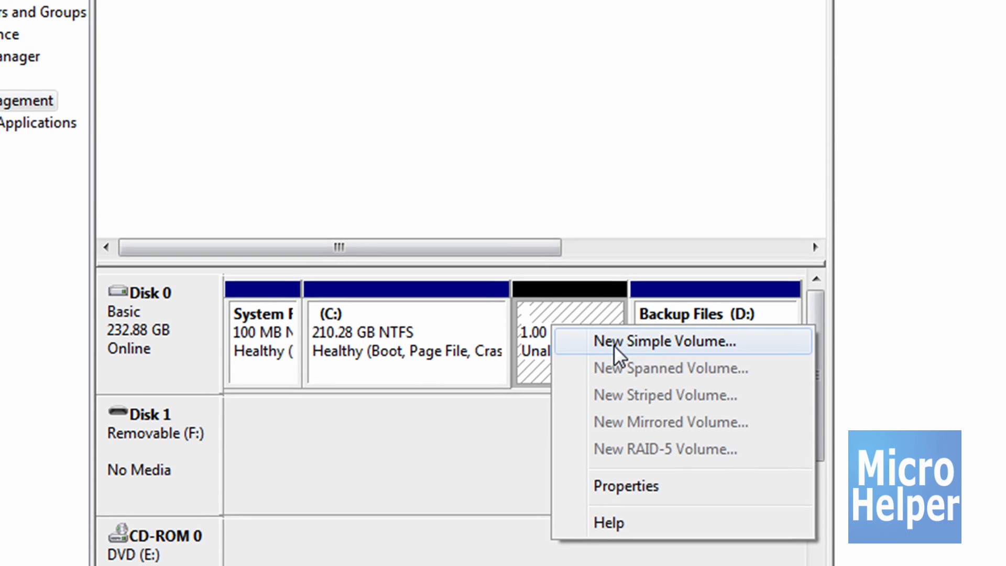
left_click(665, 341)
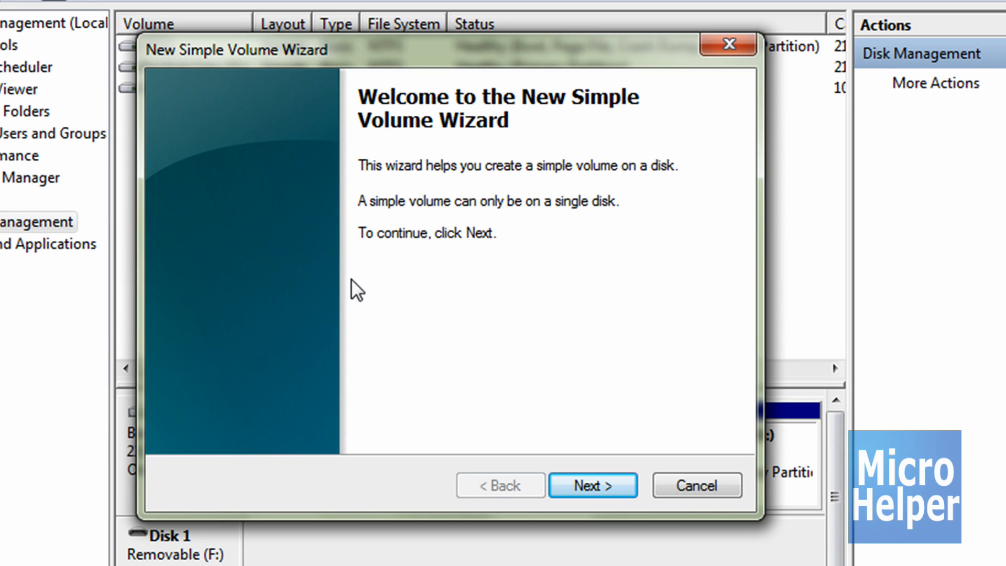
left_click(592, 485)
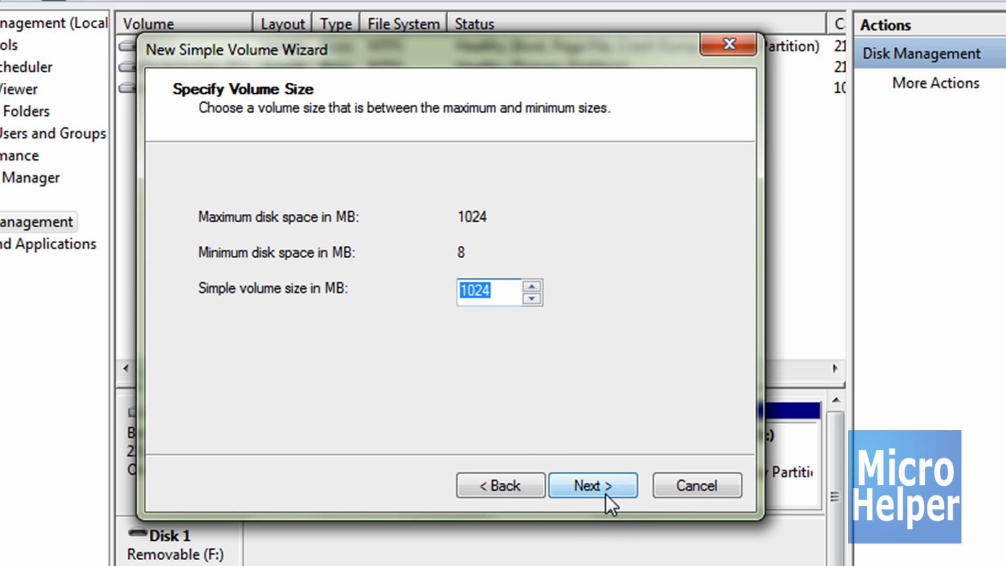
left_click(592, 486)
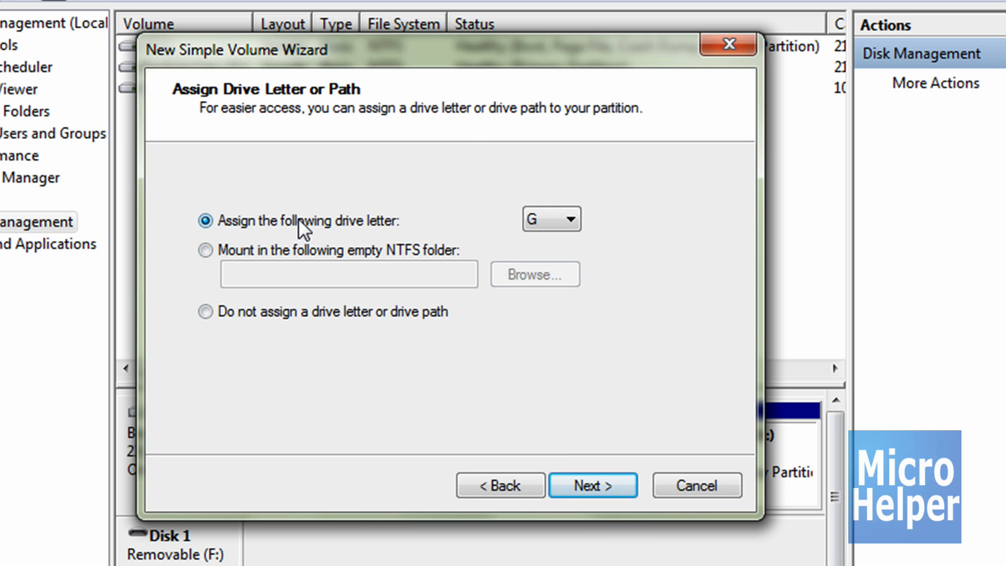
mouse_move(398, 88)
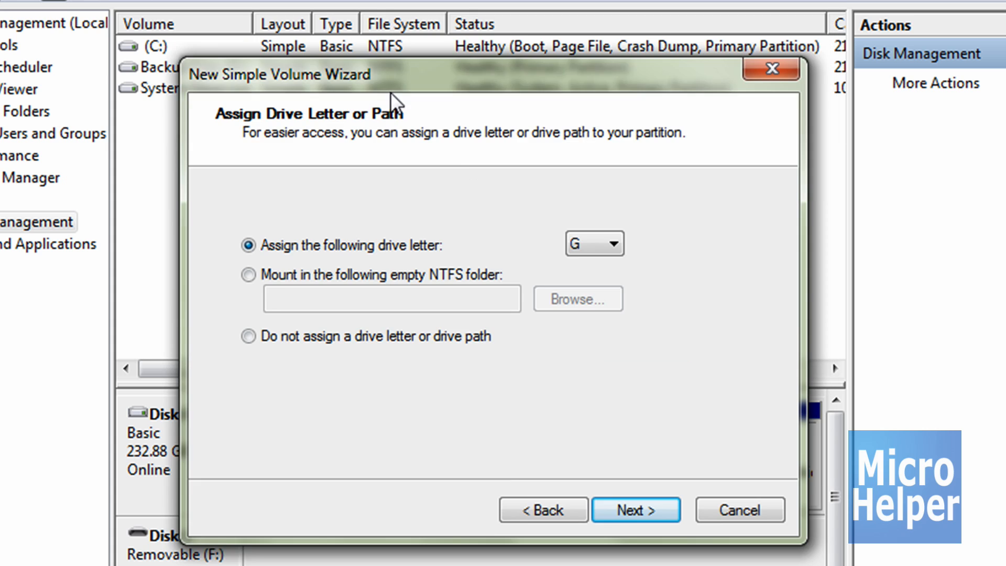
left_click(610, 243)
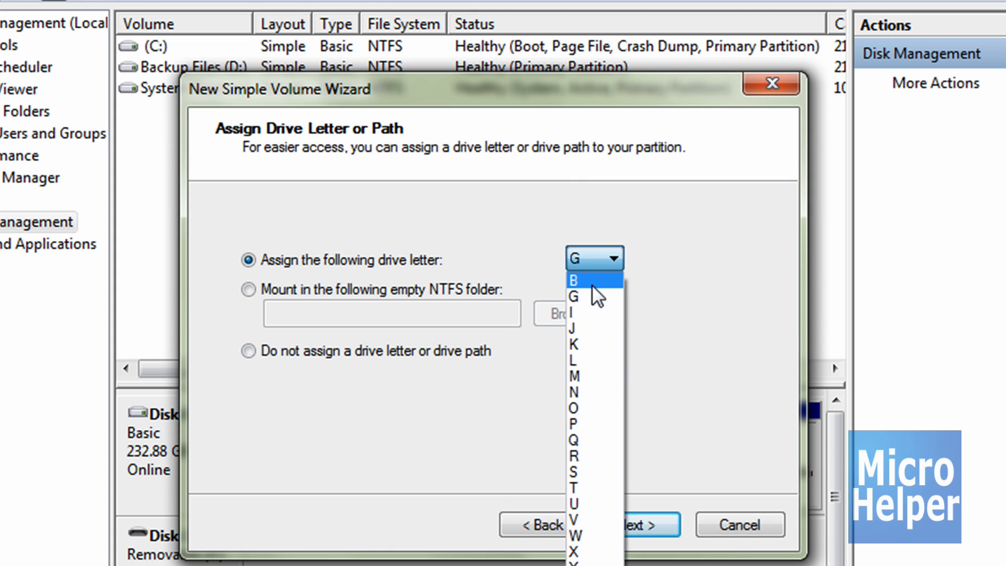
left_click(572, 280)
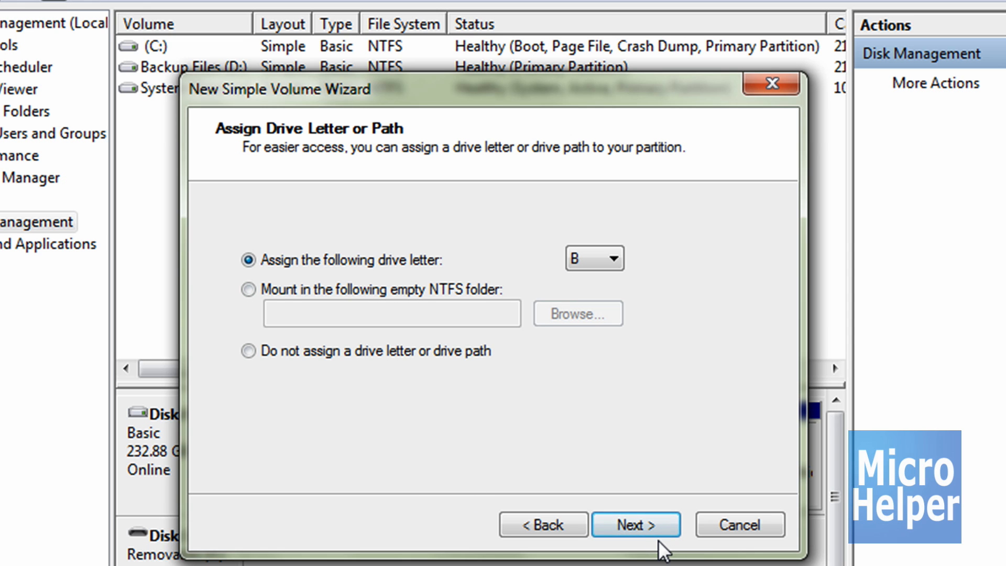
- Label the volume 'crap' with NTFS format and toggle the Perform a quick format option
left_click(636, 524)
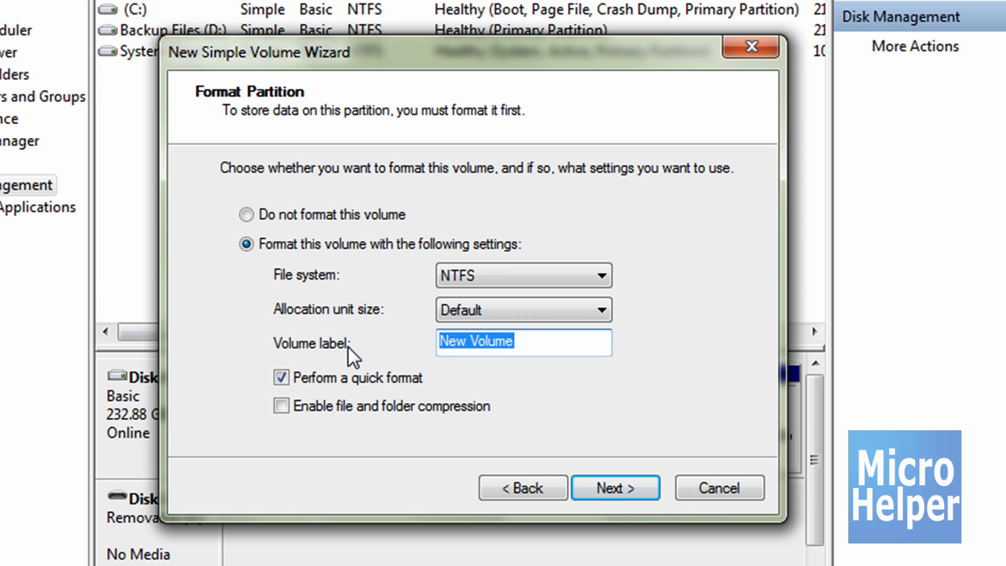
type("Backup")
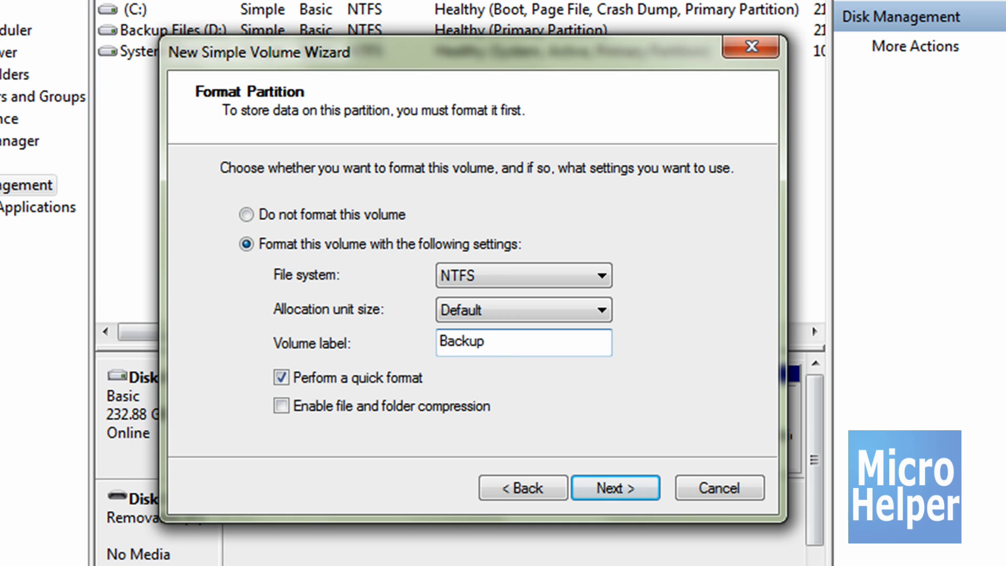
type("crap")
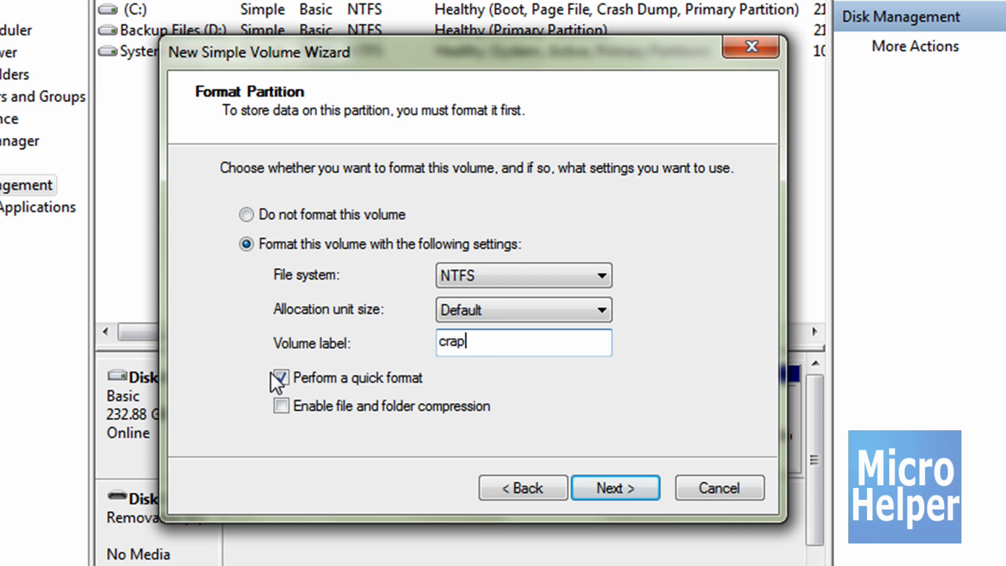
left_click(281, 378)
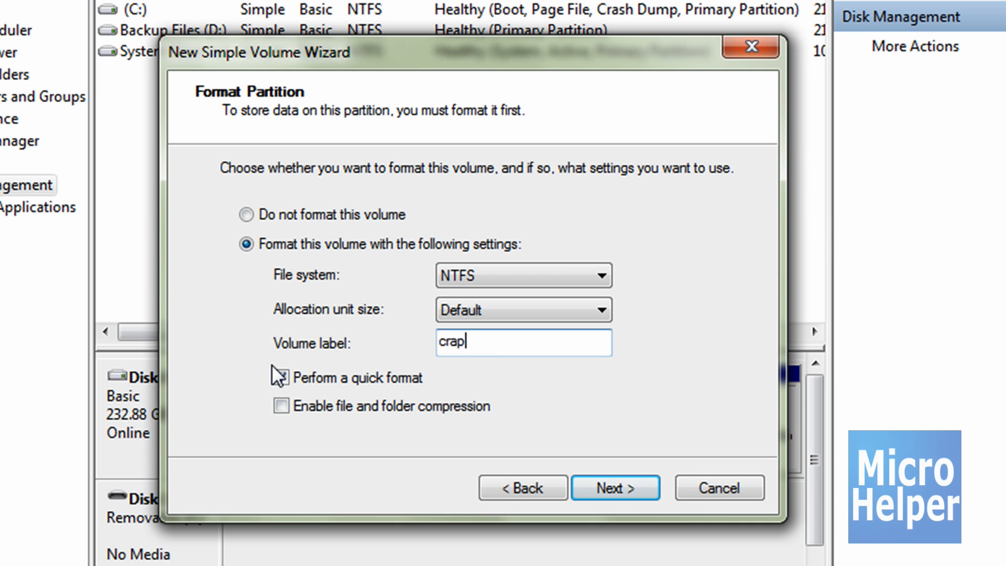
left_click(281, 378)
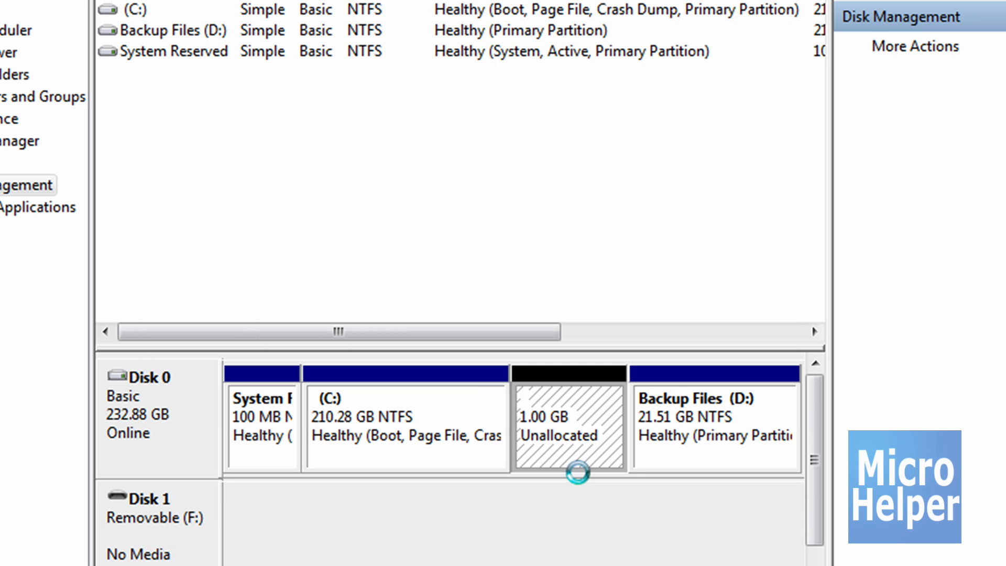
- Finish the wizard and dismiss the AutoPlay prompt for the new crap (B:) drive
left_click(568, 417)
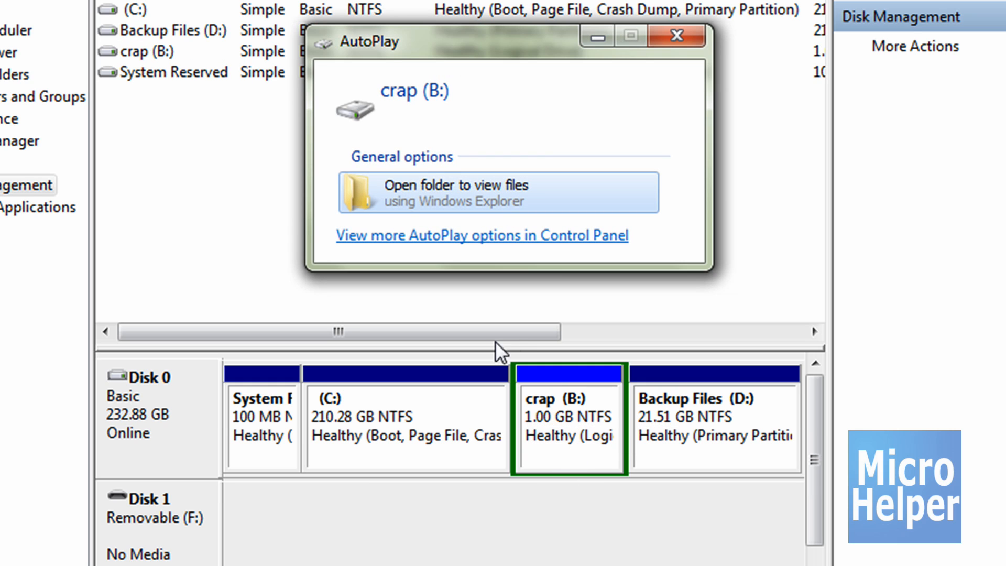
mouse_move(466, 67)
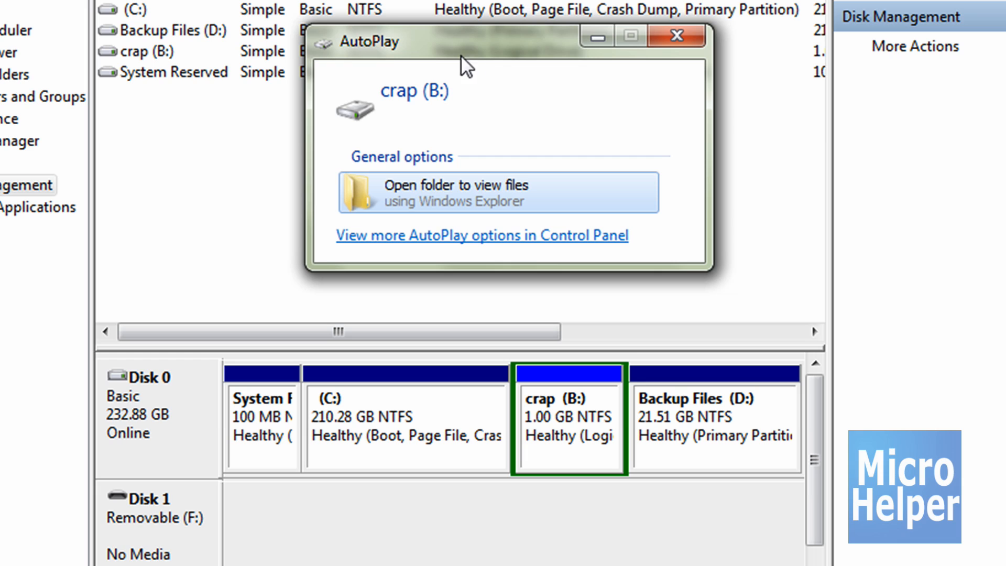
mouse_move(449, 114)
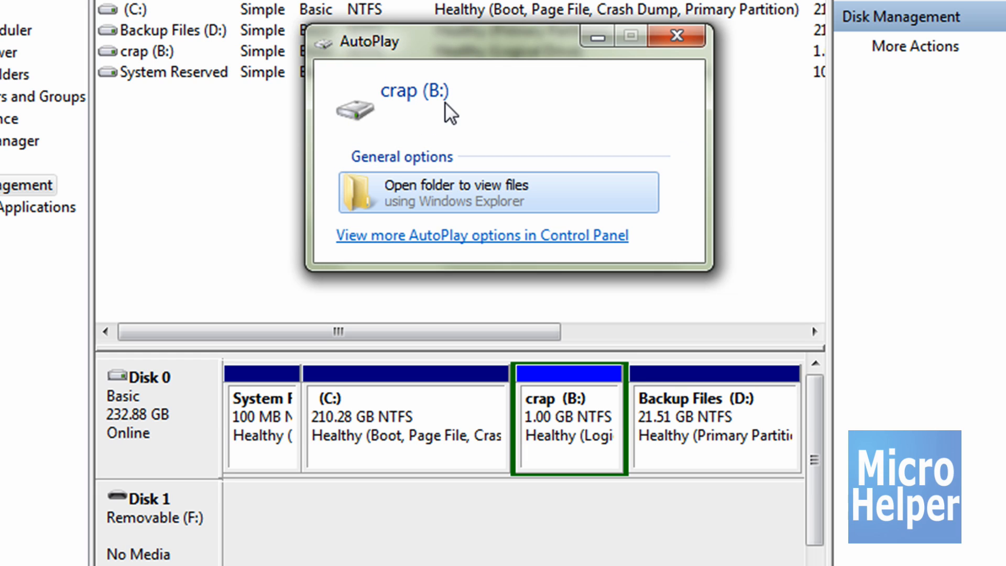
mouse_move(511, 130)
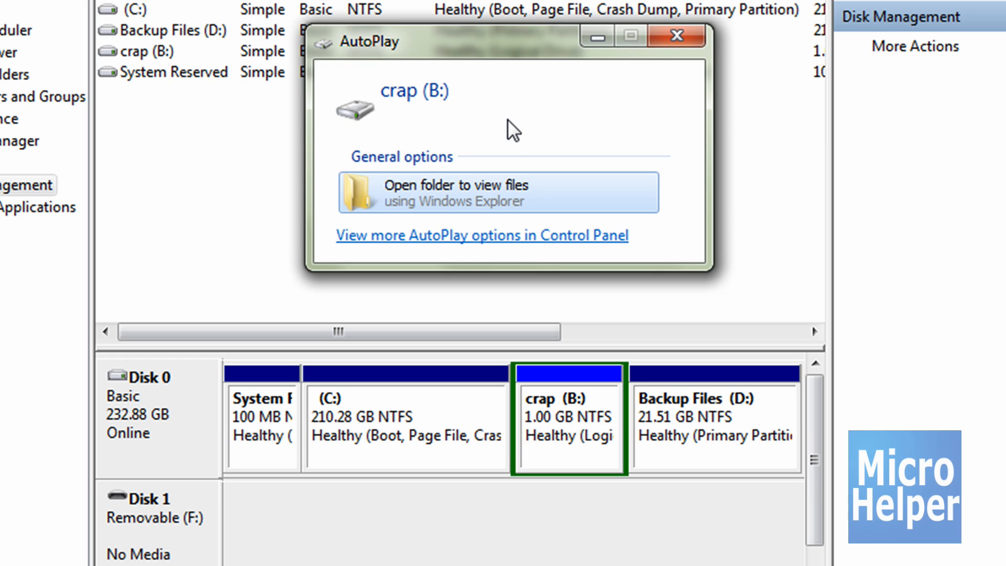
left_click(676, 36)
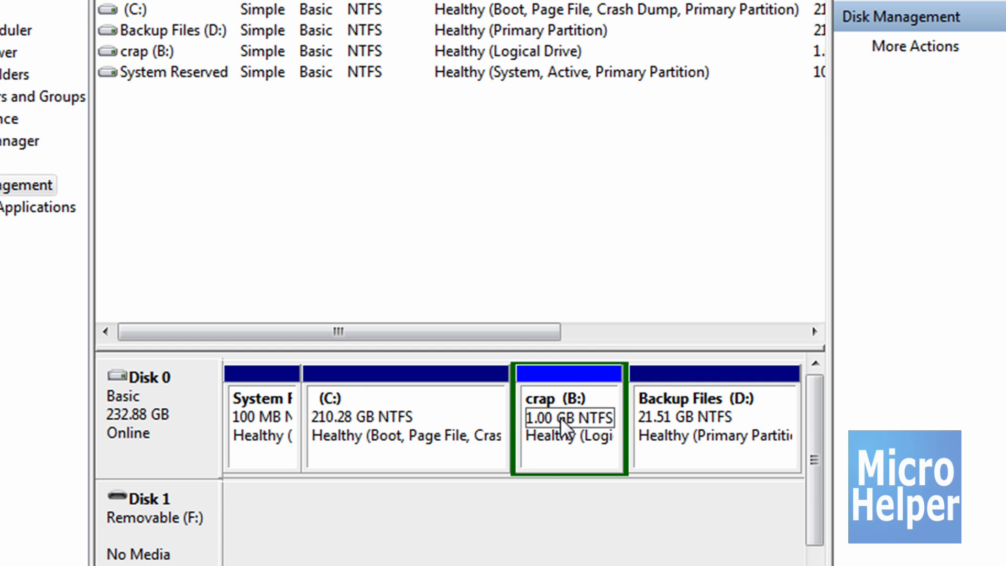
left_click(25, 548)
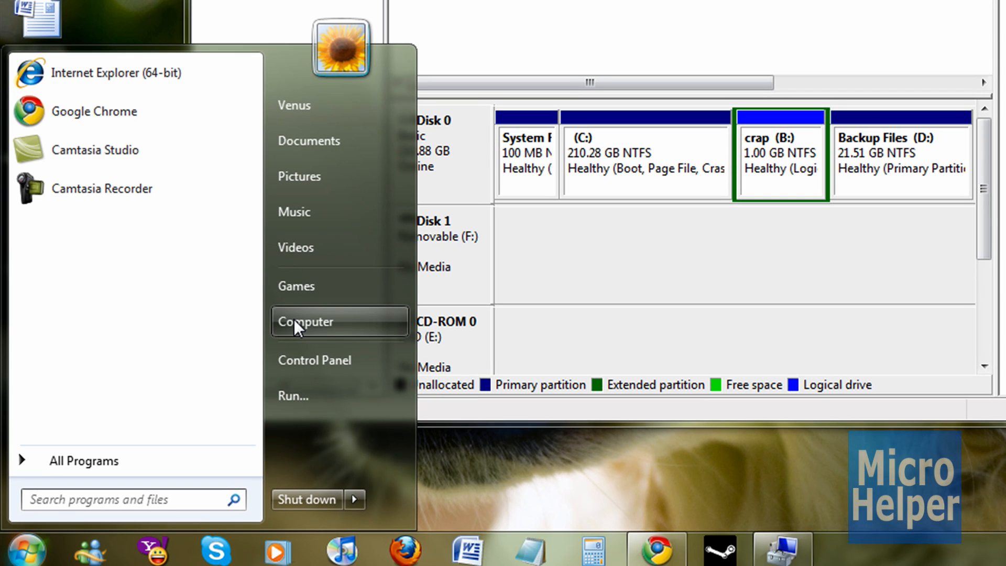
left_click(307, 322)
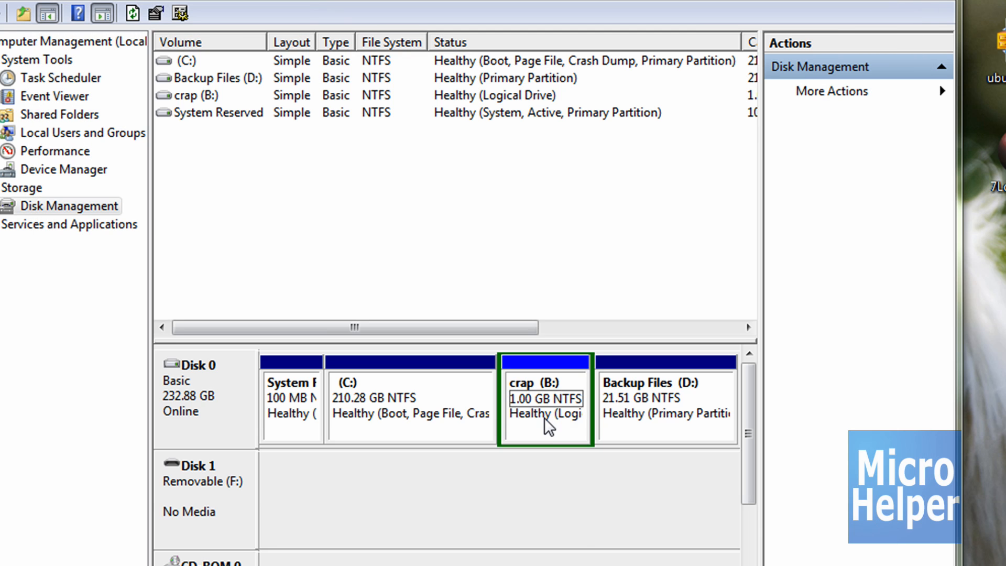
mouse_move(580, 545)
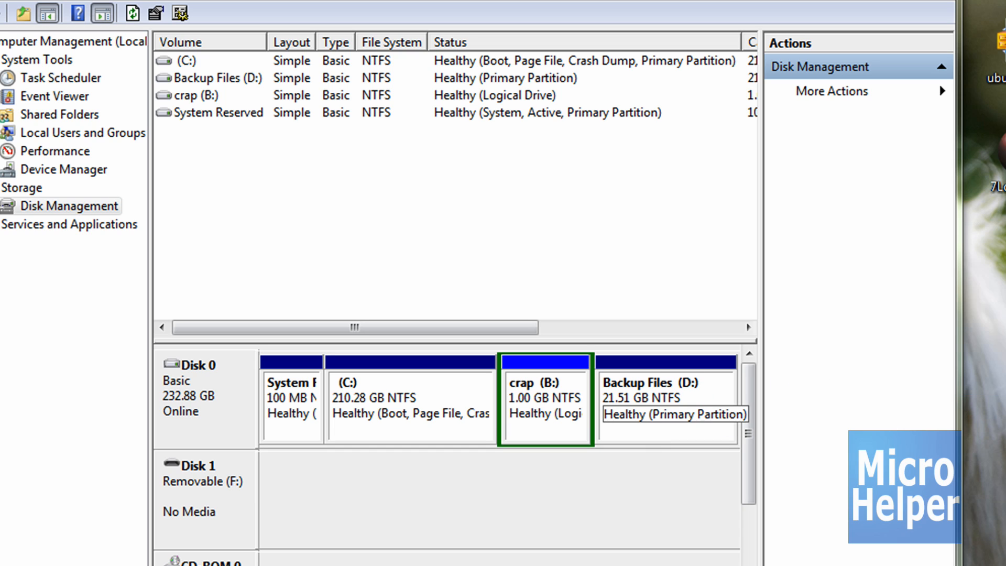
mouse_move(972, 381)
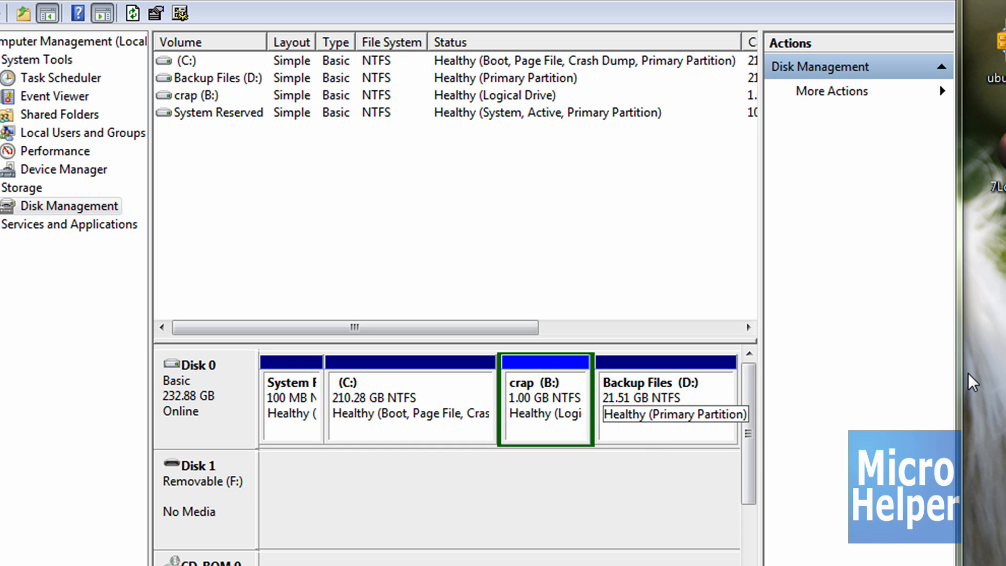